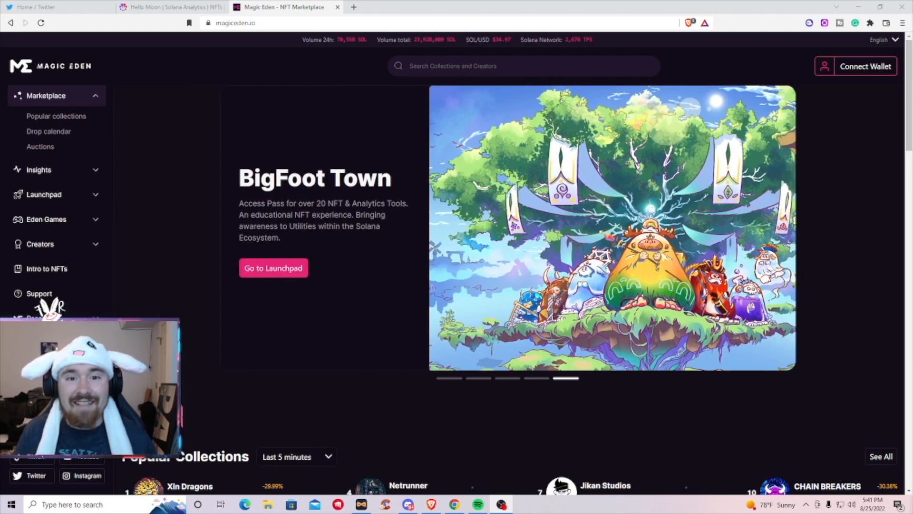
pyautogui.moveTo(856, 66)
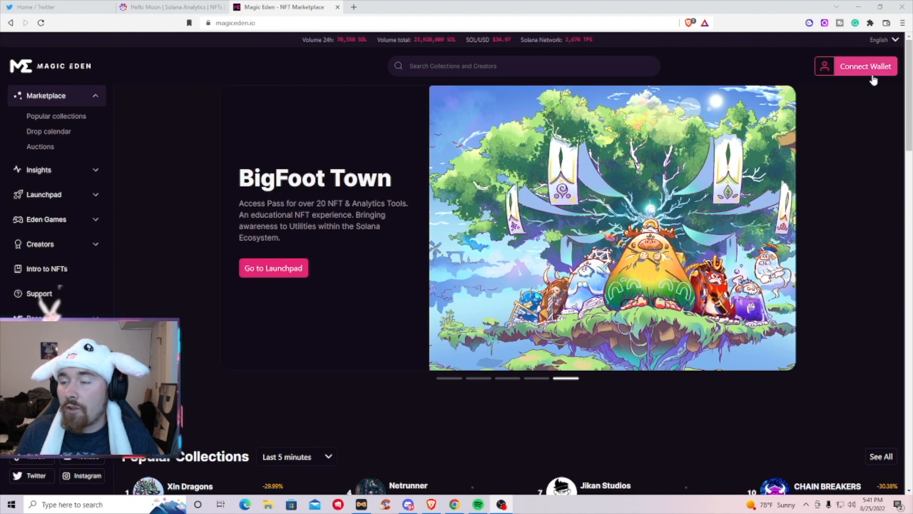
pyautogui.moveTo(868, 79)
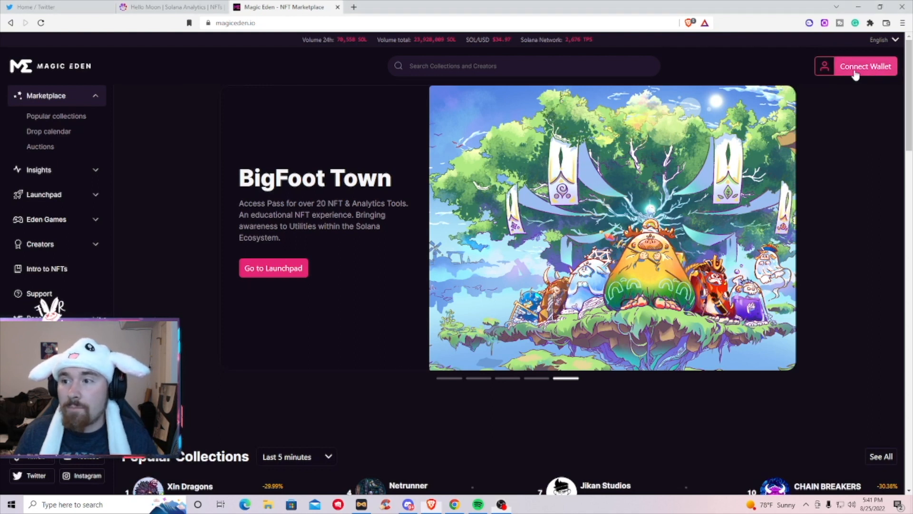
# Step: Start connecting a wallet via Connect Wallet, bringing up the Solana wallet list
pyautogui.click(865, 66)
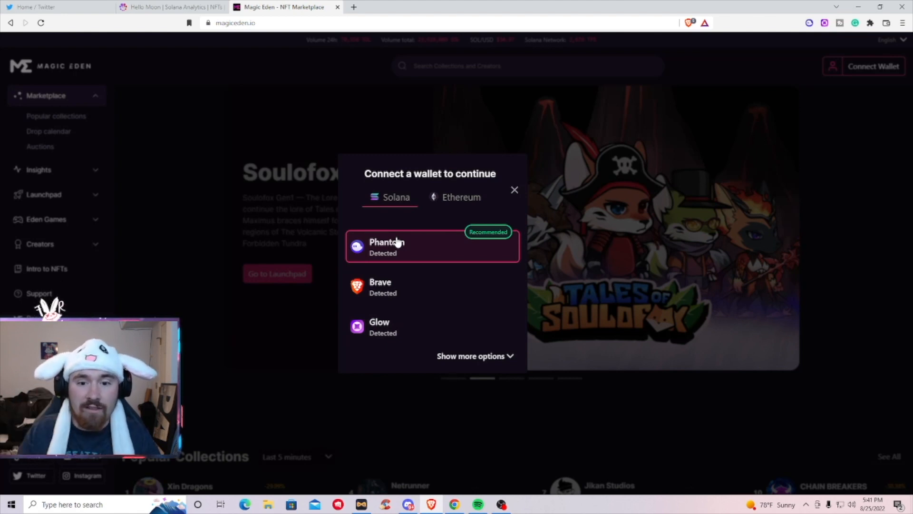
# Step: Connect the Glow wallet and approve the connection so its address shows on Magic Eden
pyautogui.click(379, 326)
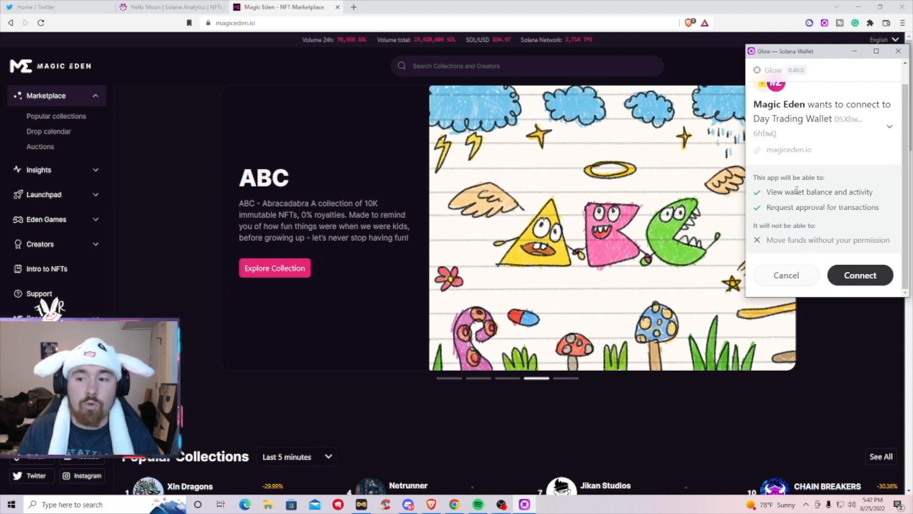
pyautogui.click(860, 275)
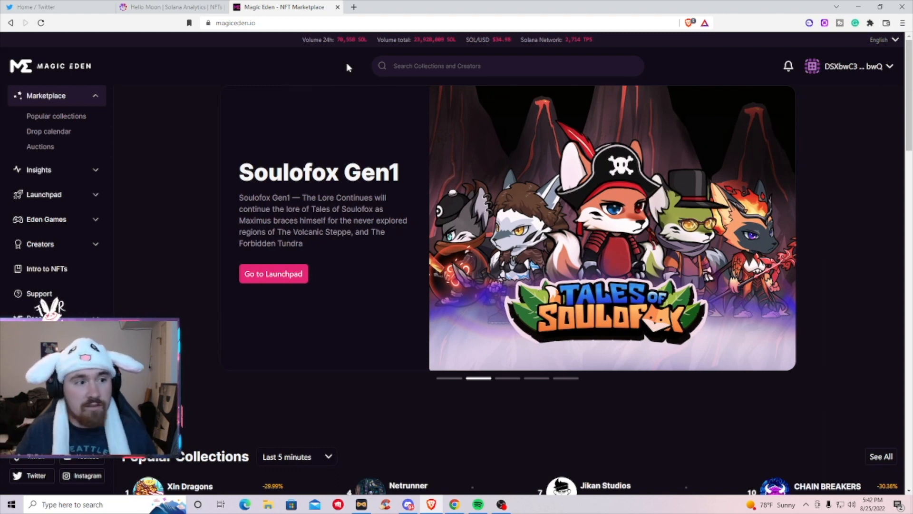
pyautogui.moveTo(57, 116)
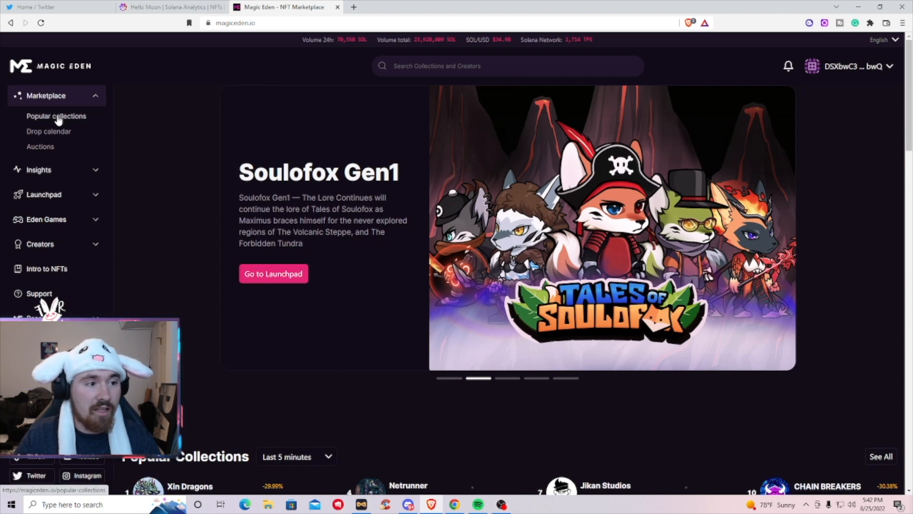
# Step: Show the popular collections ranking by five-minute volume with sales, floor prices and owners
pyautogui.click(56, 116)
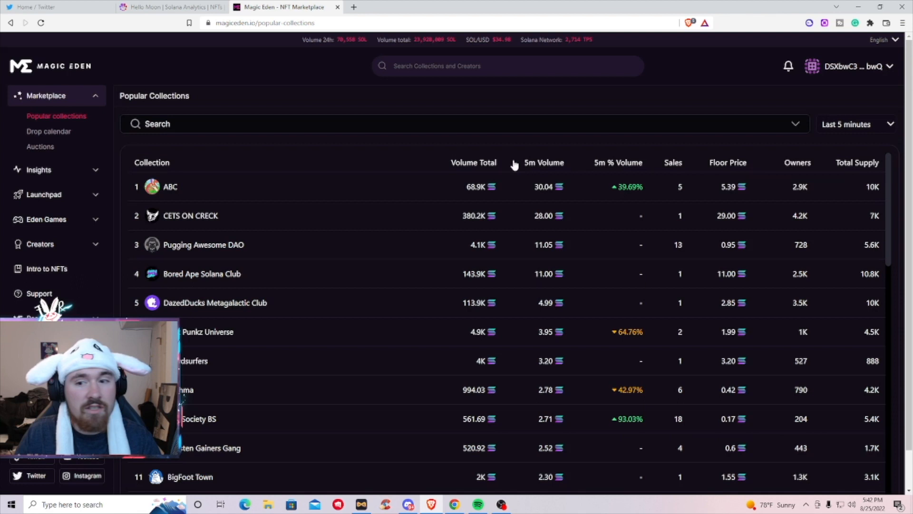
pyautogui.moveTo(473, 258)
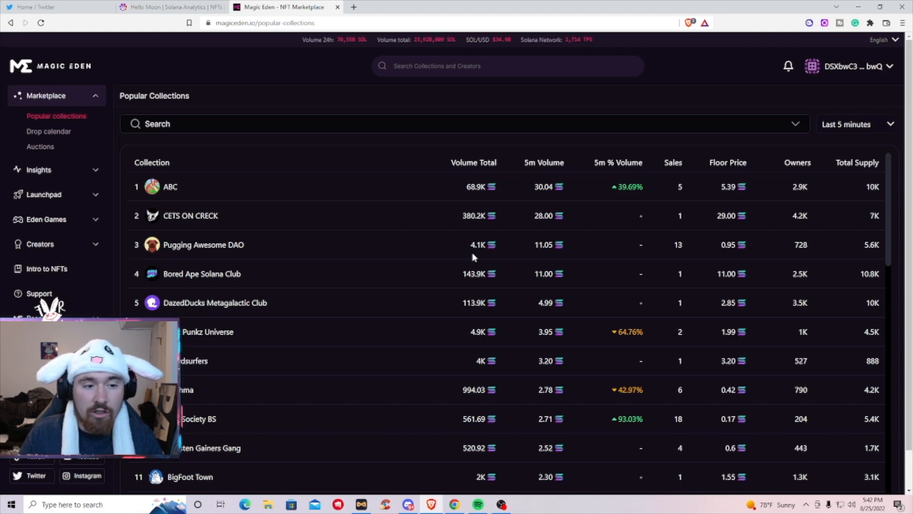
pyautogui.moveTo(332, 189)
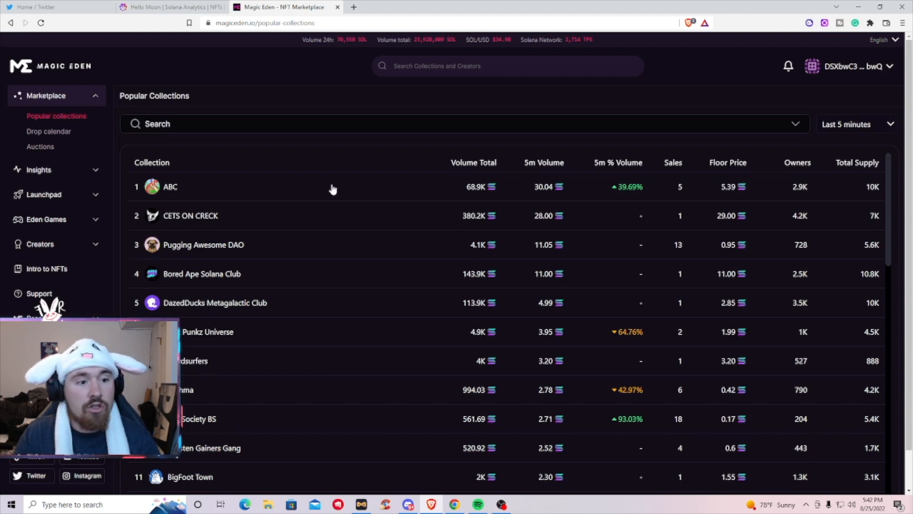
pyautogui.moveTo(170, 187)
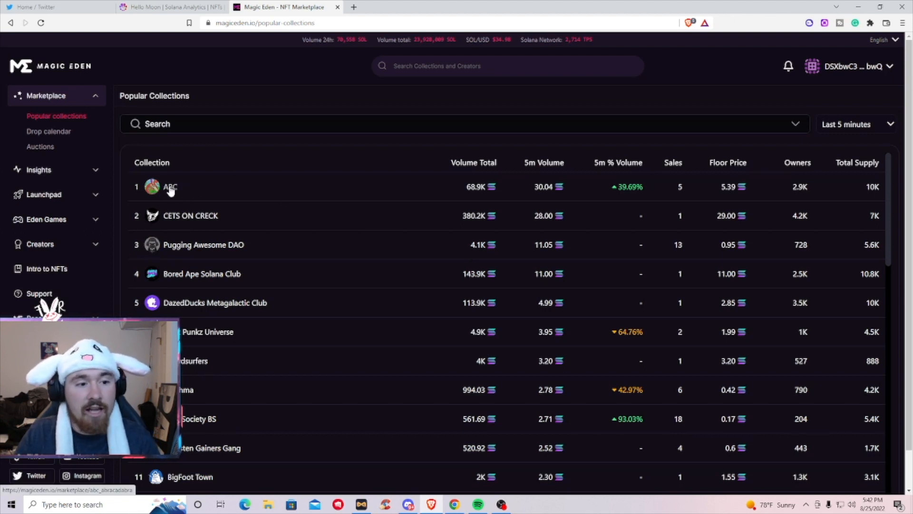
pyautogui.moveTo(175, 252)
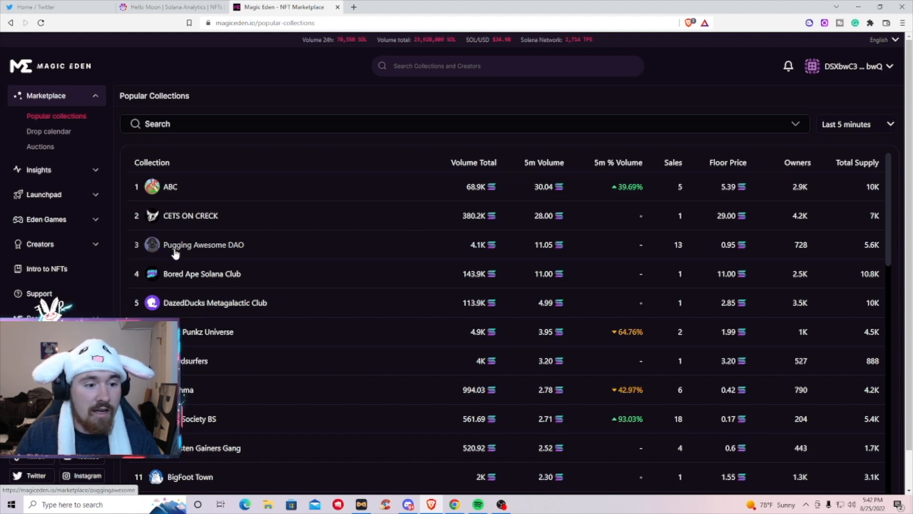
pyautogui.moveTo(225, 285)
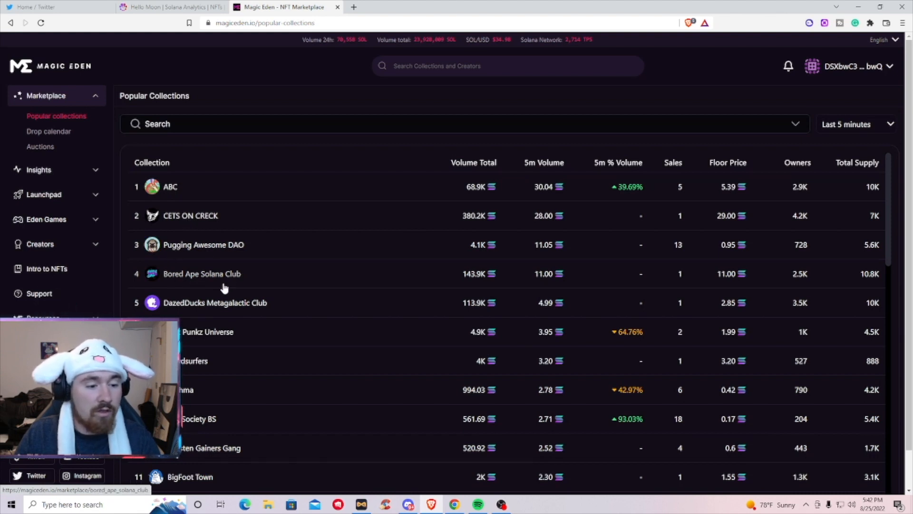
pyautogui.moveTo(592, 230)
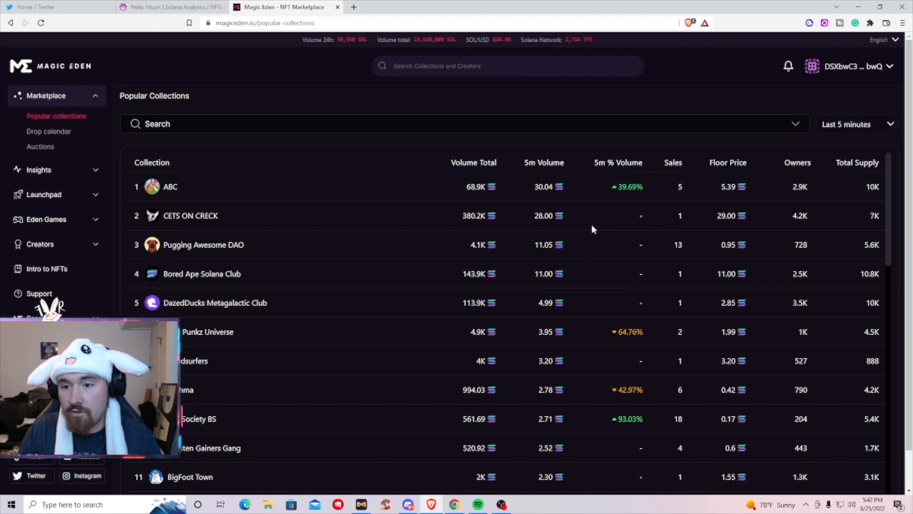
pyautogui.moveTo(678, 197)
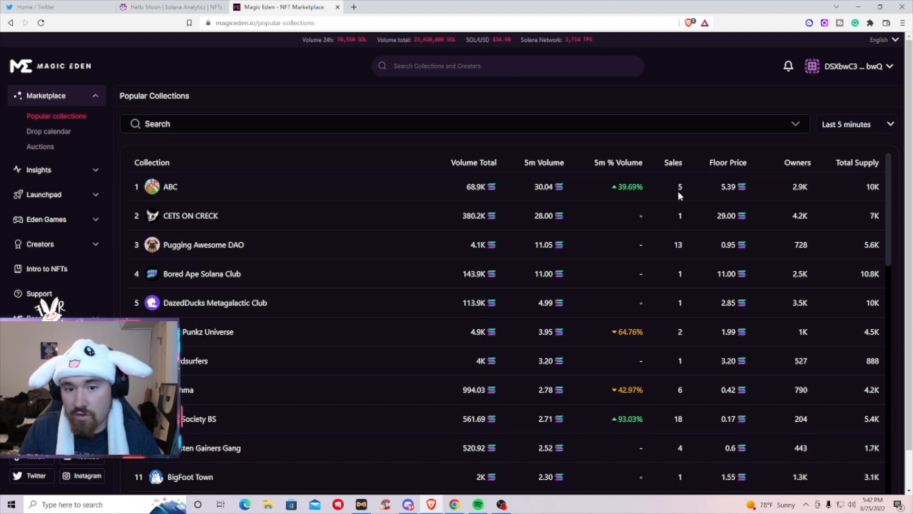
pyautogui.moveTo(641, 211)
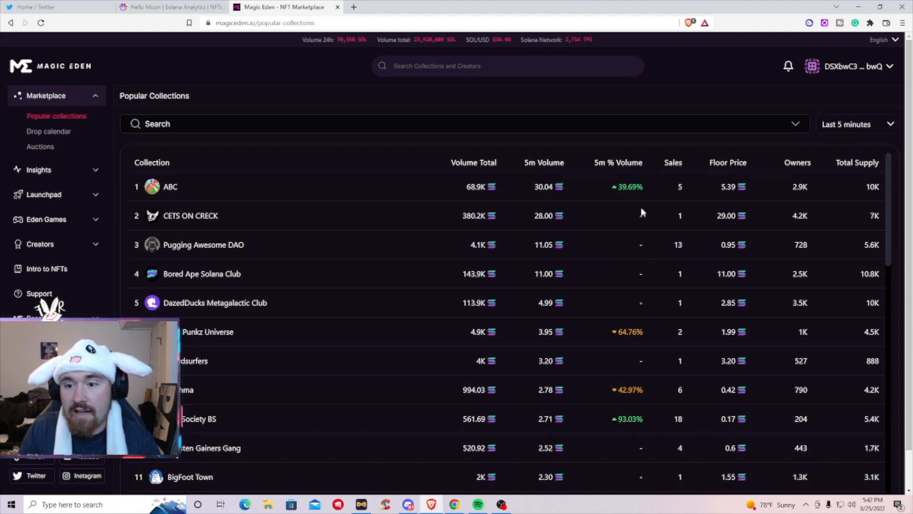
pyautogui.moveTo(728, 189)
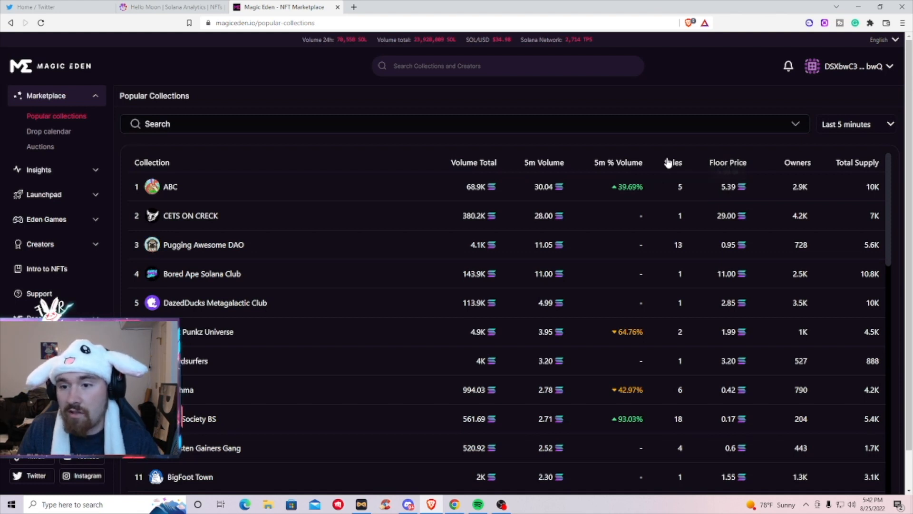
pyautogui.moveTo(552, 189)
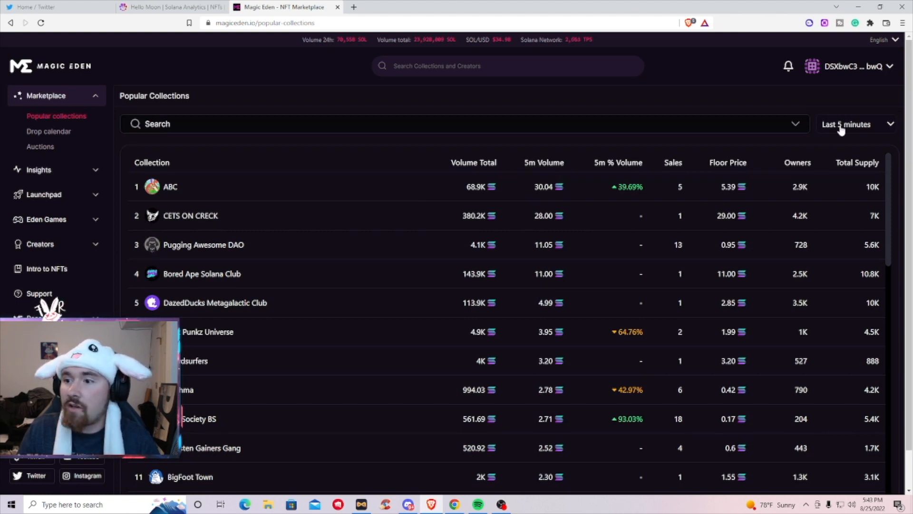
pyautogui.click(856, 123)
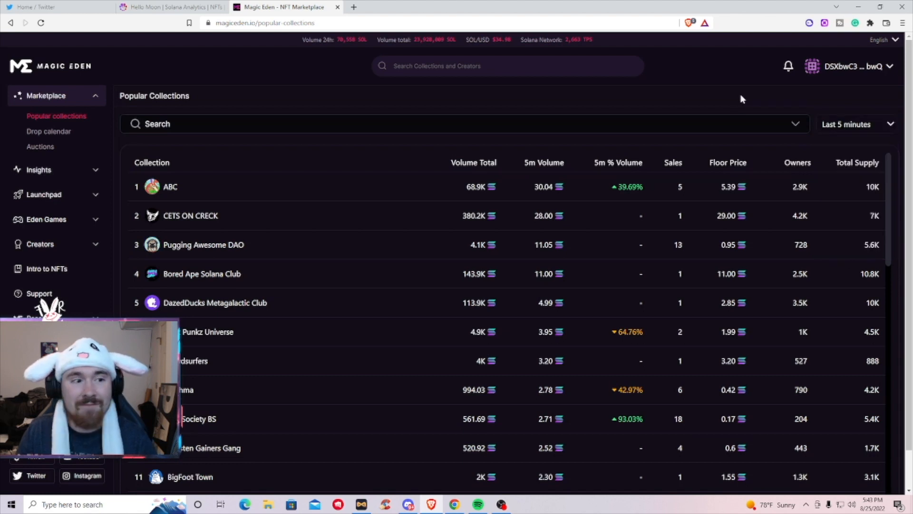
# Step: Show the upcoming drops calendar and look through page 1 of 10 of Solana mints
pyautogui.click(48, 131)
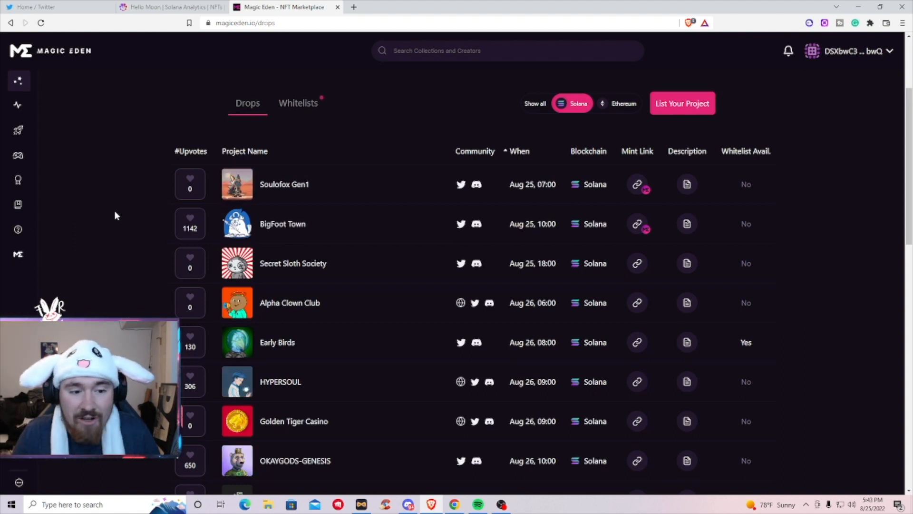
pyautogui.scroll(-3)
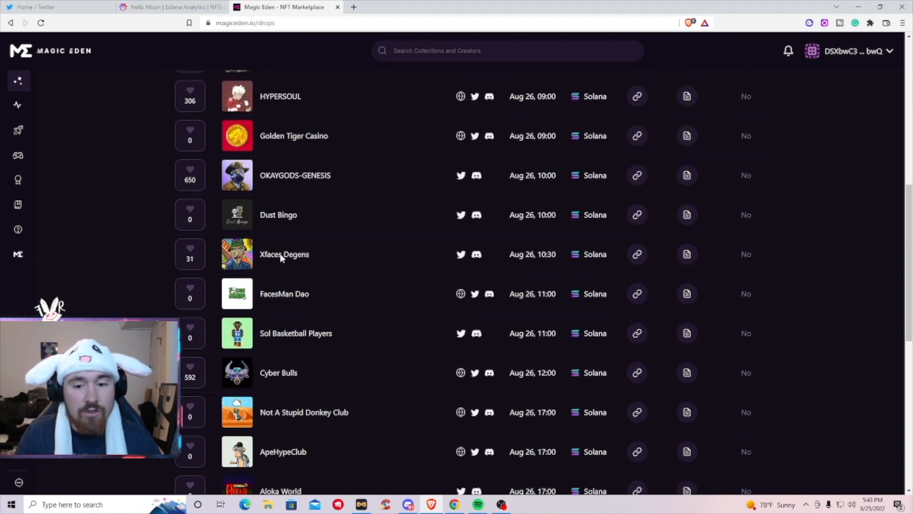
pyautogui.scroll(-3)
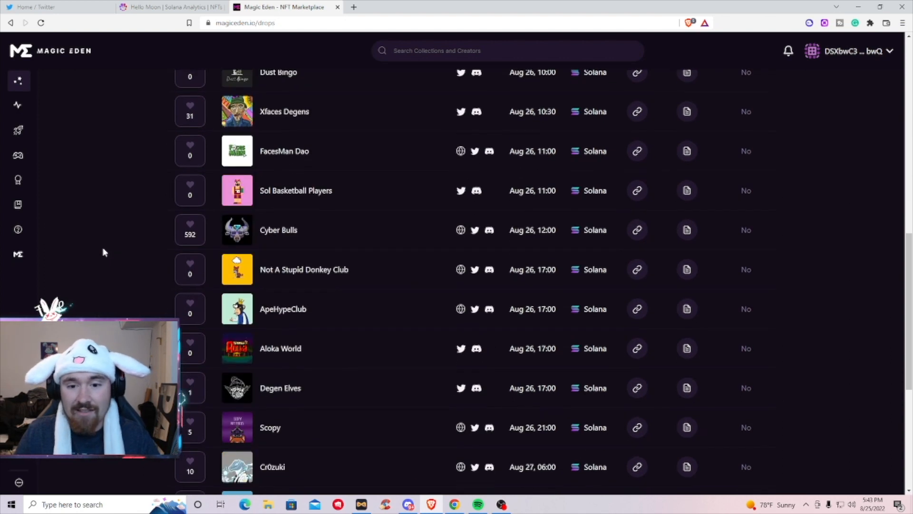
pyautogui.scroll(-3)
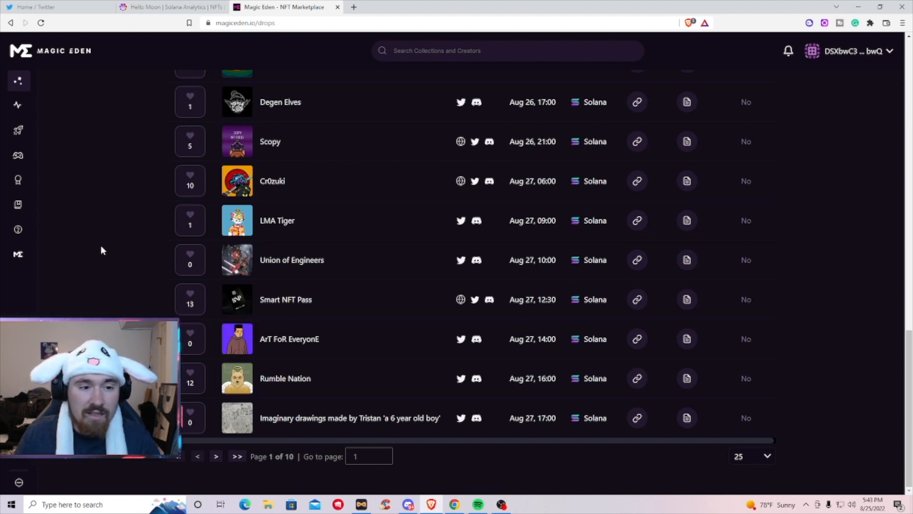
pyautogui.moveTo(115, 252)
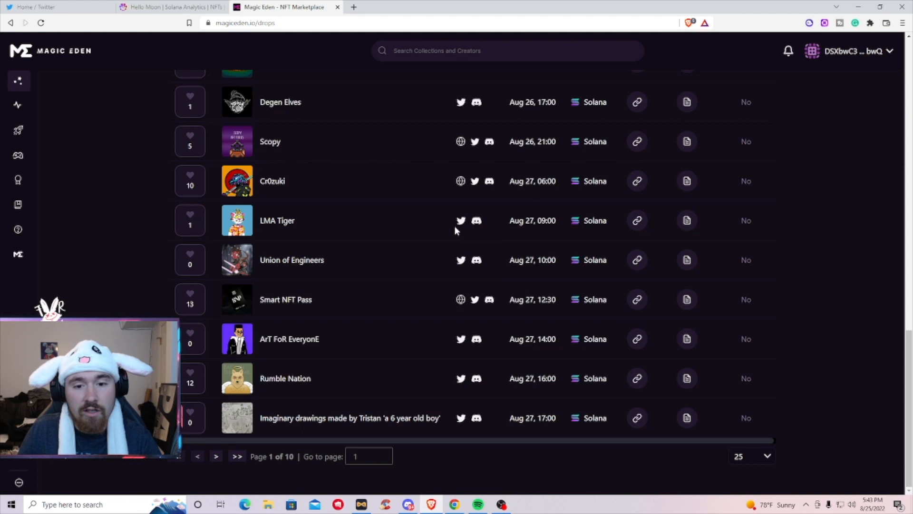
pyautogui.moveTo(476, 221)
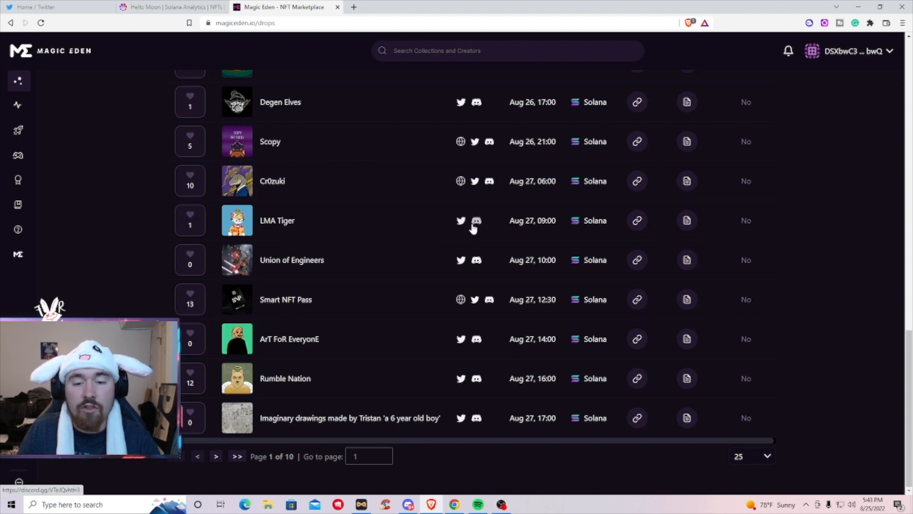
pyautogui.moveTo(440, 223)
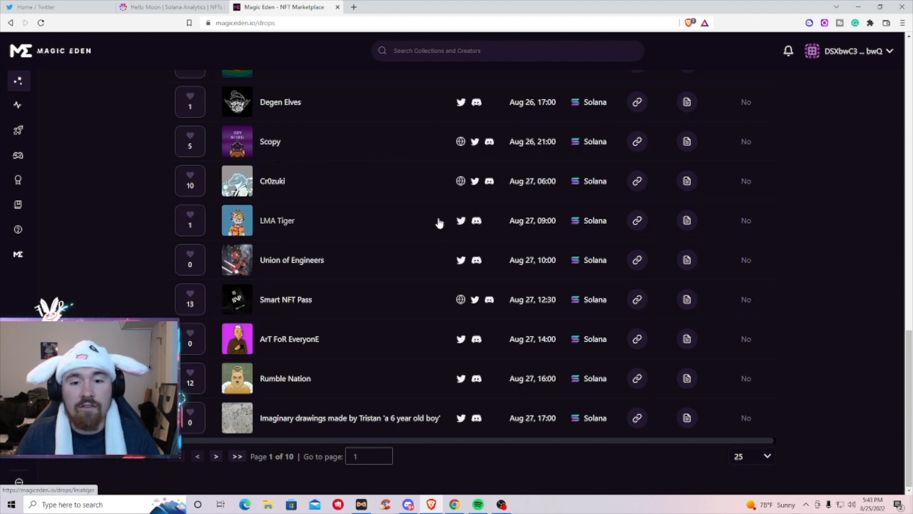
pyautogui.moveTo(281, 190)
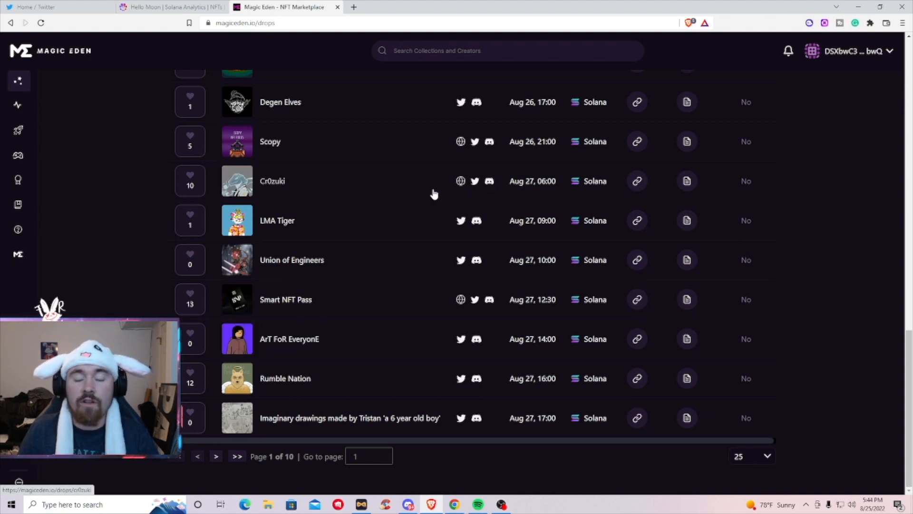
pyautogui.moveTo(474, 181)
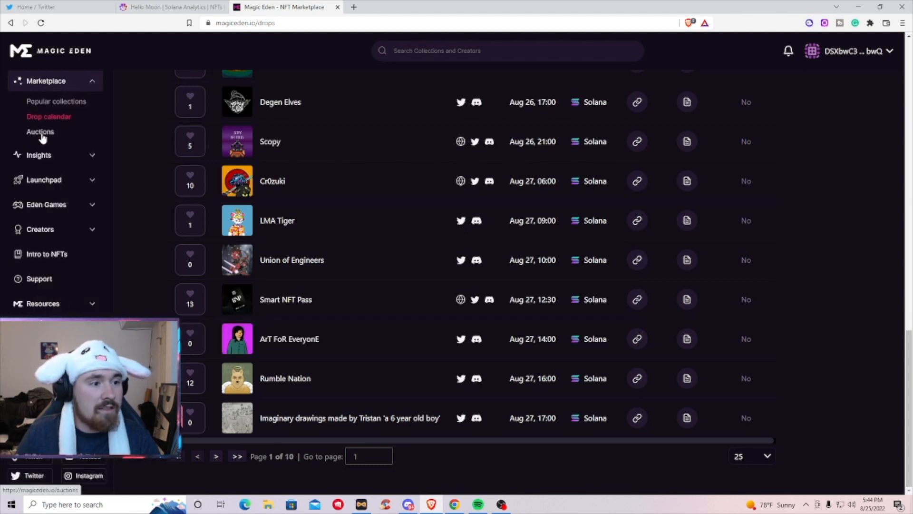
pyautogui.click(40, 131)
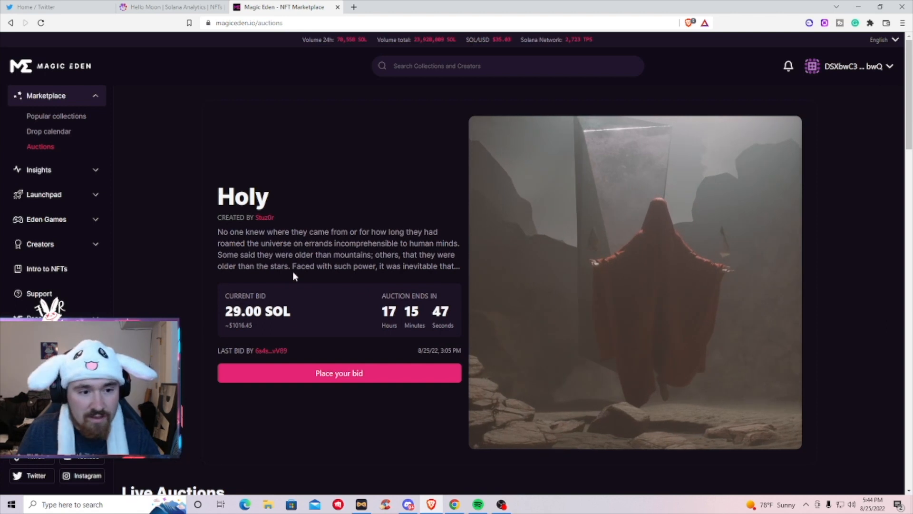
pyautogui.moveTo(153, 246)
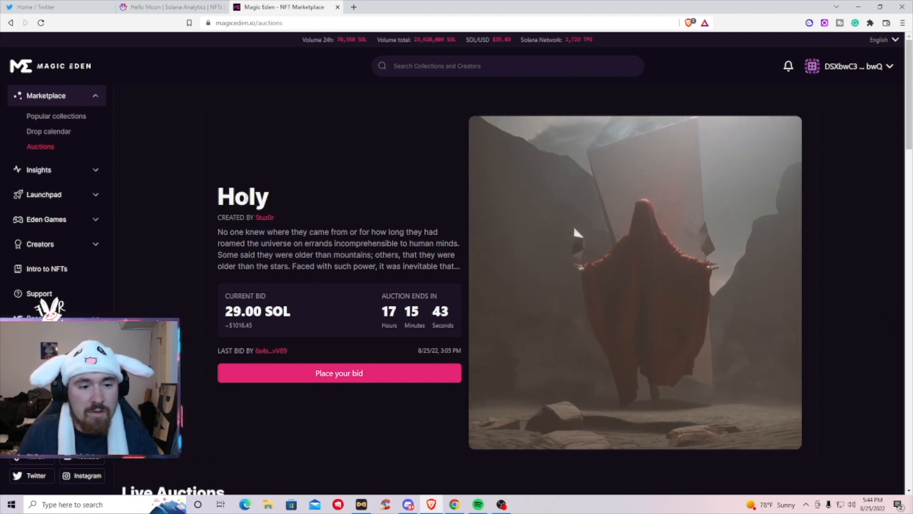
pyautogui.moveTo(640, 234)
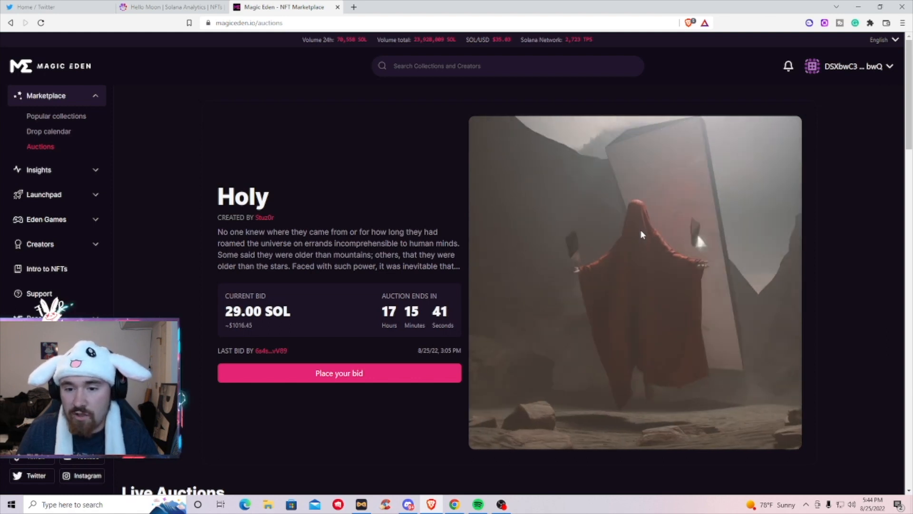
pyautogui.moveTo(359, 186)
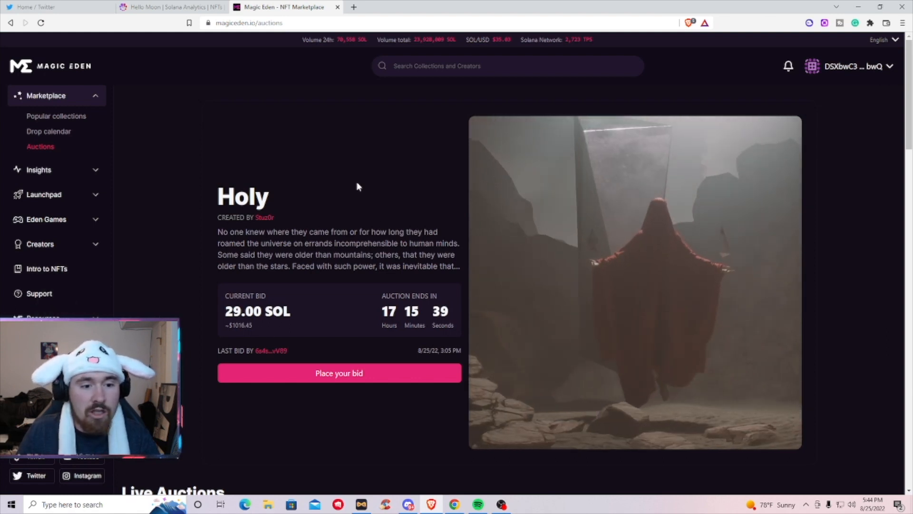
pyautogui.moveTo(167, 182)
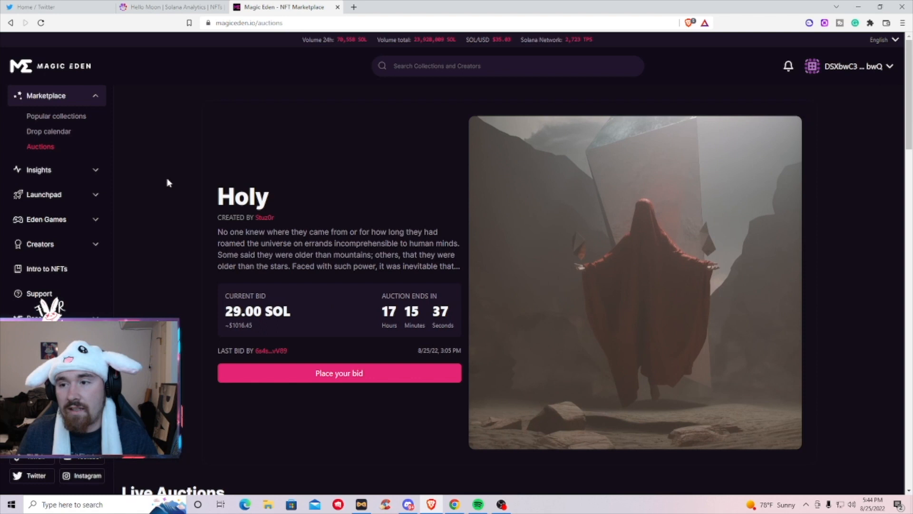
# Step: Show collection stats for the last 30 days, led by DeGods at 120.7K SOL volume
pyautogui.click(38, 170)
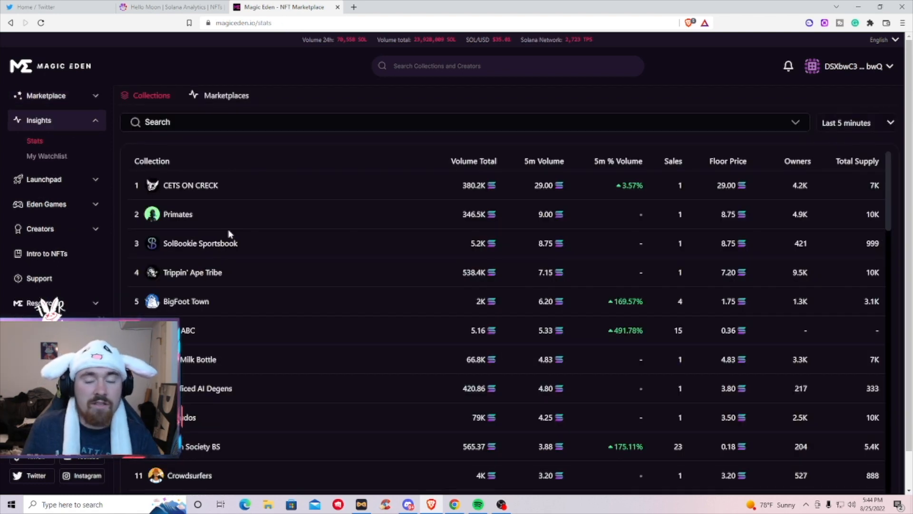
pyautogui.moveTo(319, 347)
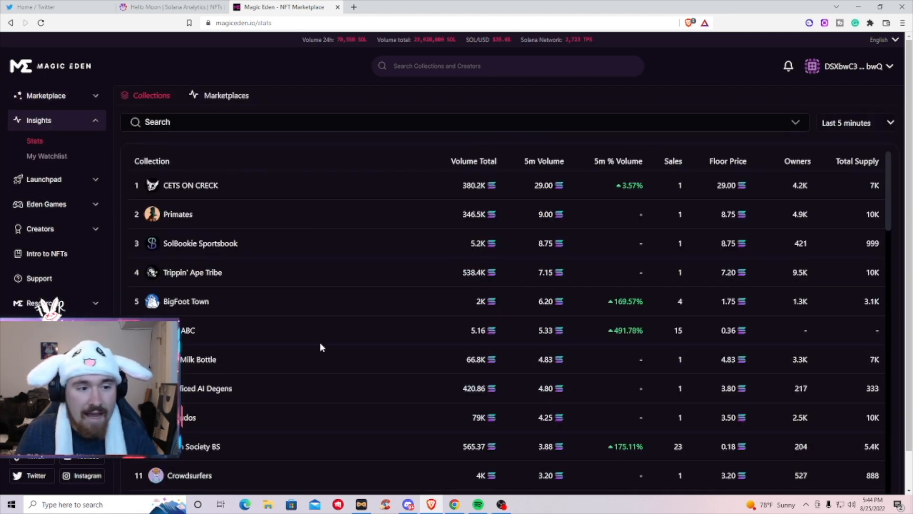
pyautogui.moveTo(342, 307)
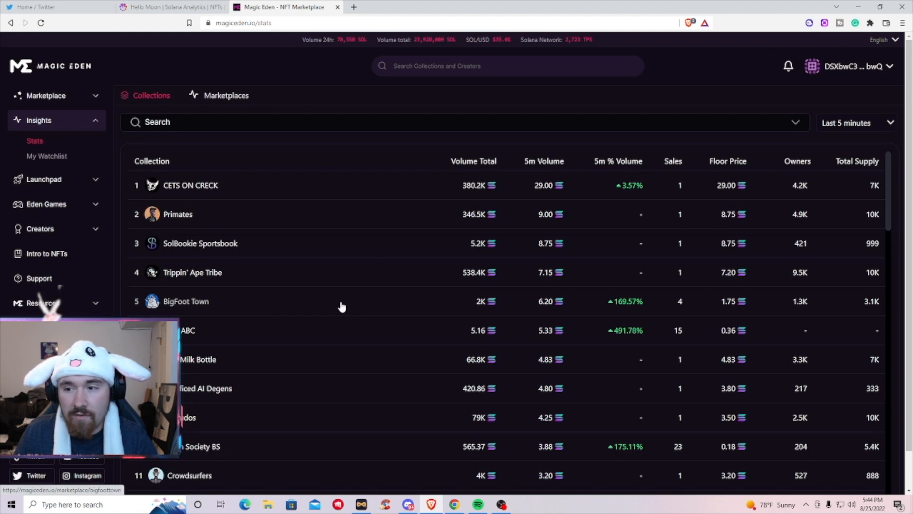
pyautogui.moveTo(856, 122)
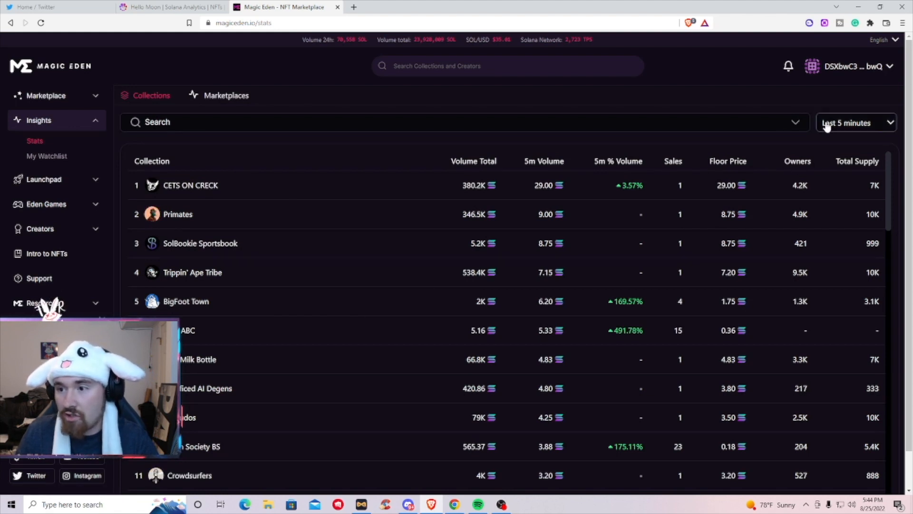
pyautogui.click(856, 123)
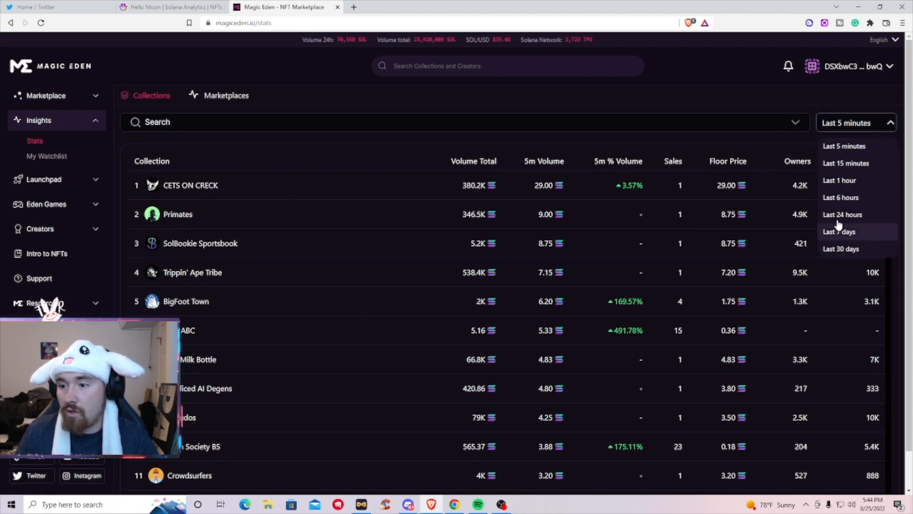
pyautogui.click(840, 249)
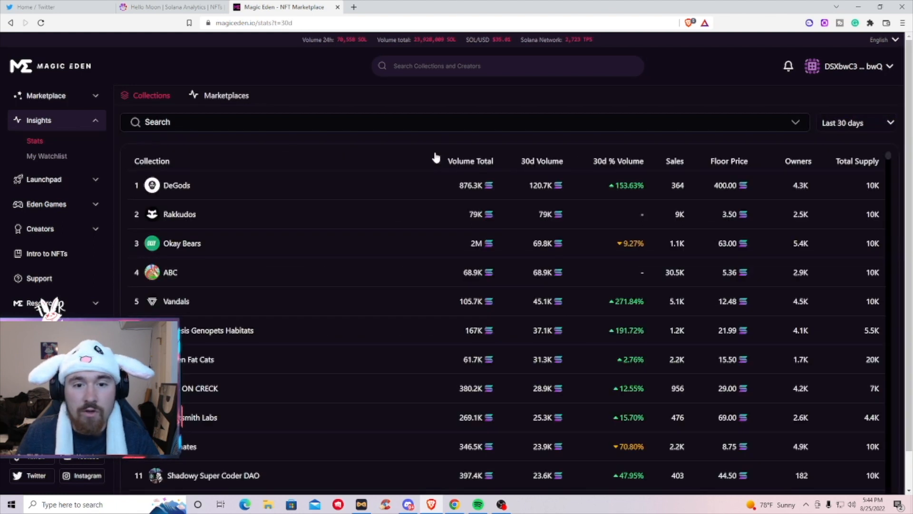
pyautogui.moveTo(424, 140)
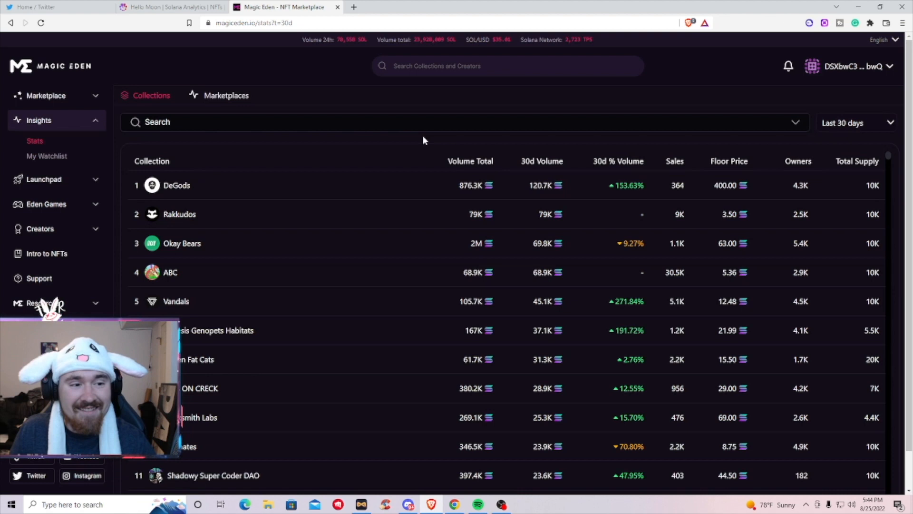
pyautogui.moveTo(538, 195)
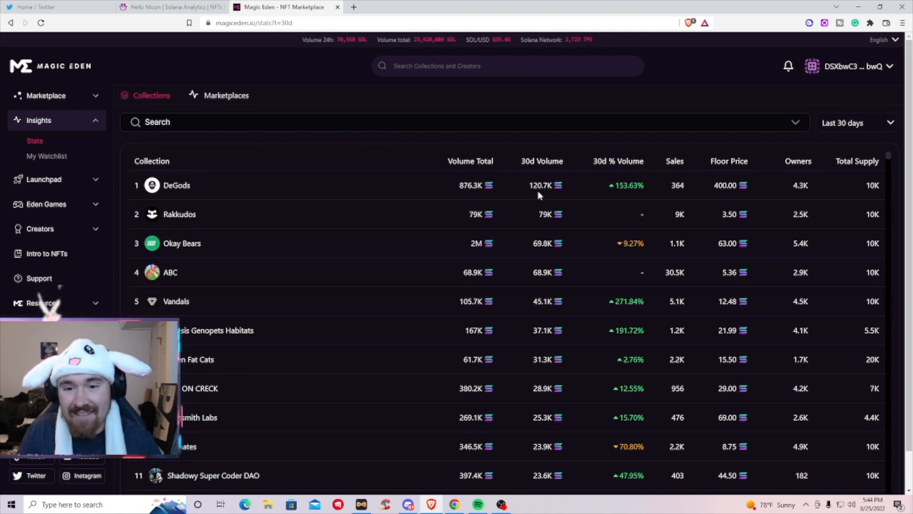
pyautogui.moveTo(512, 164)
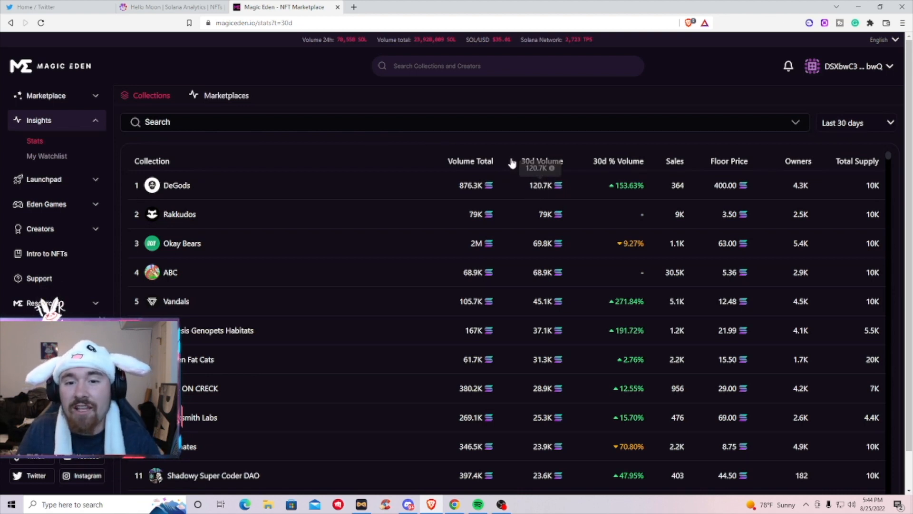
pyautogui.moveTo(503, 146)
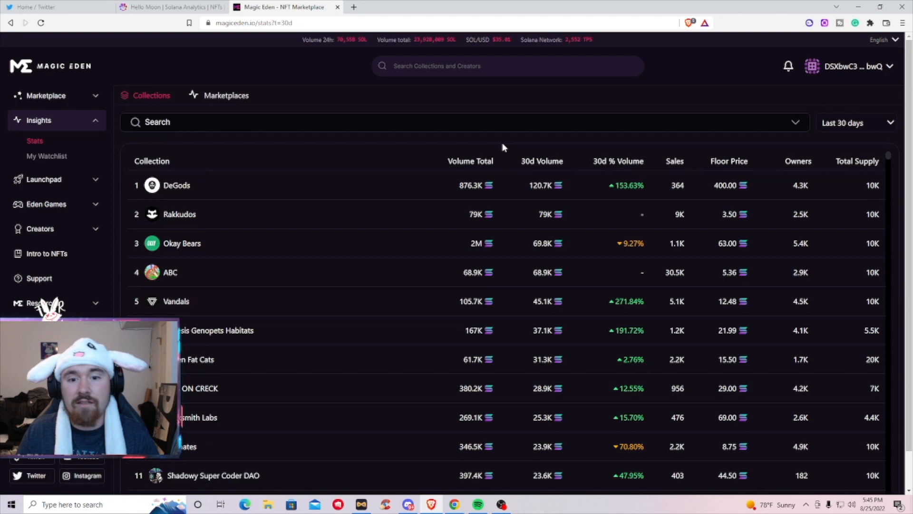
pyautogui.moveTo(297, 143)
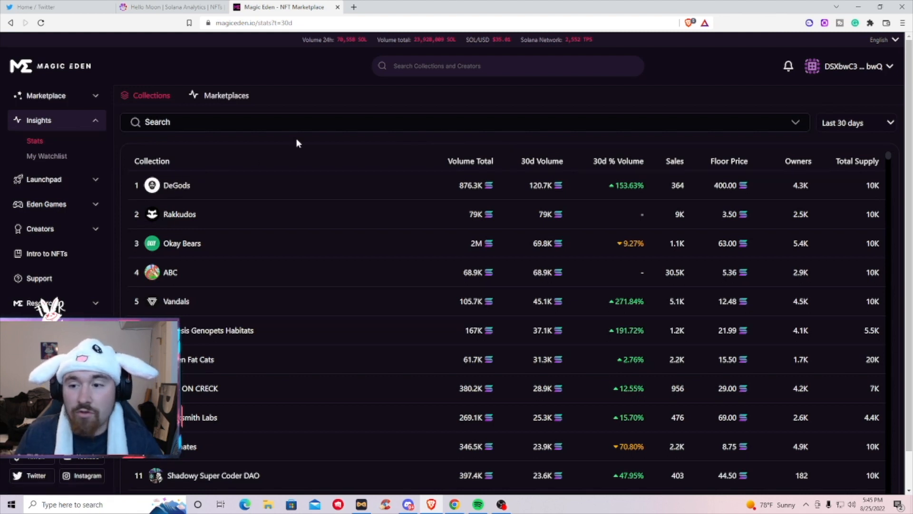
pyautogui.moveTo(436, 162)
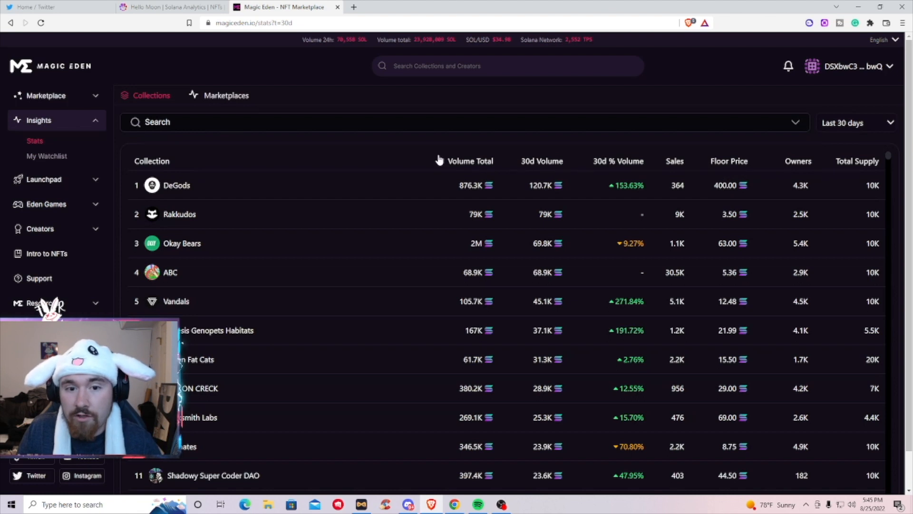
pyautogui.moveTo(436, 159)
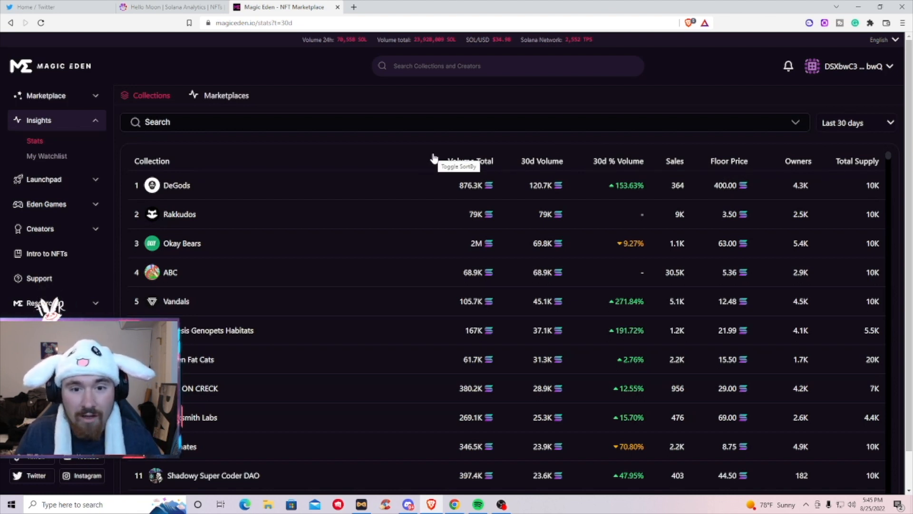
pyautogui.moveTo(211, 132)
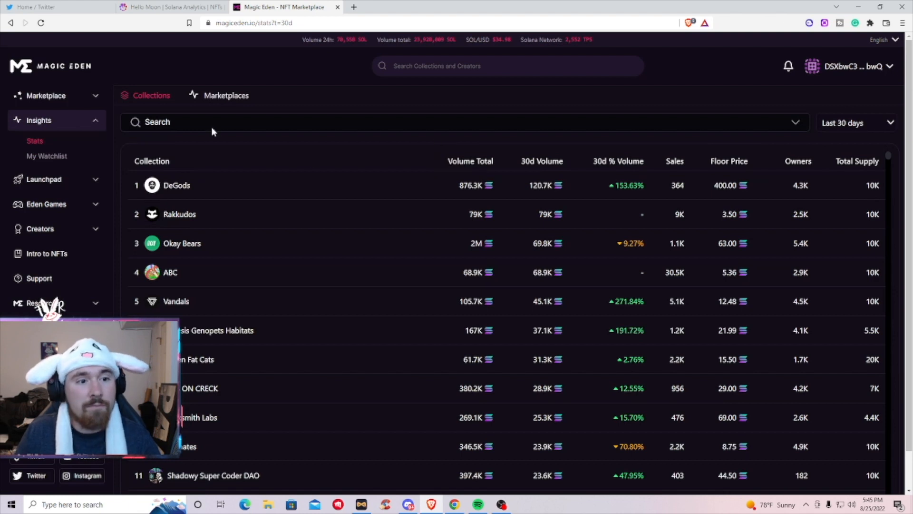
# Step: Switch the Stats page to marketplace rankings for the last 7 days, Magic Eden leading
pyautogui.click(226, 95)
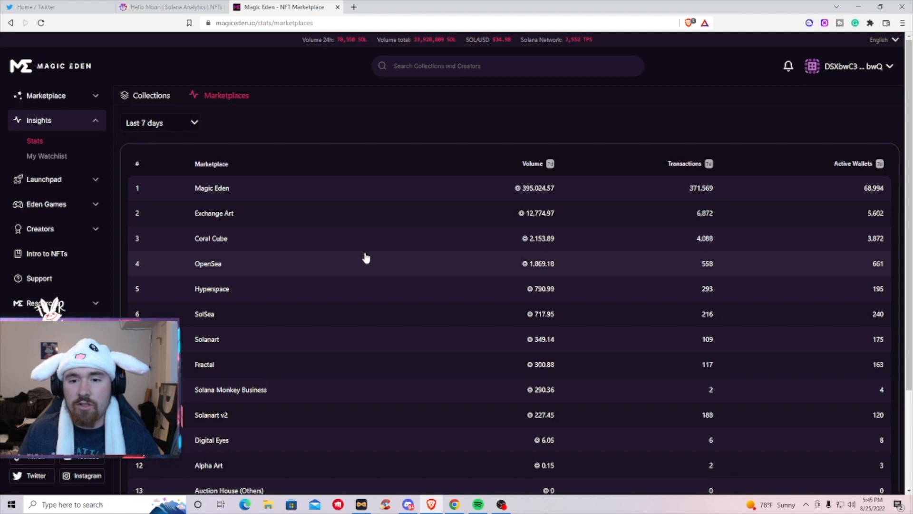
pyautogui.moveTo(487, 194)
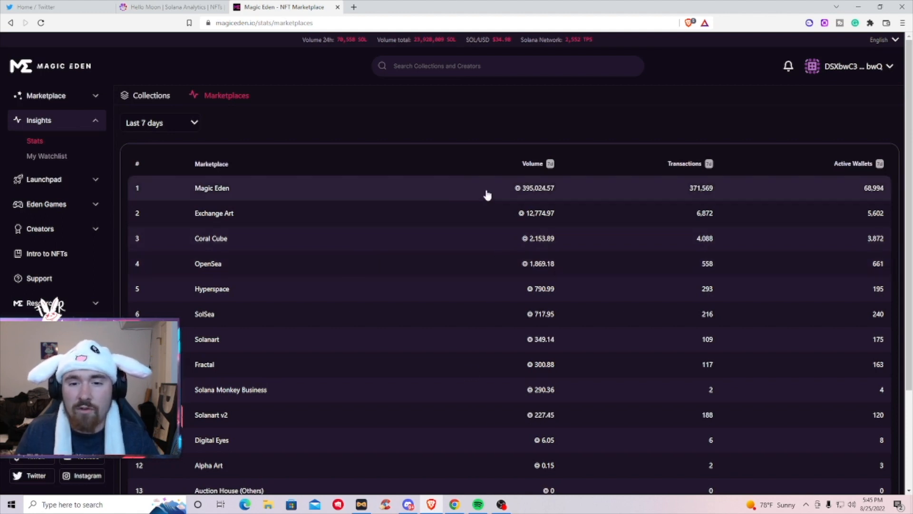
pyautogui.moveTo(222, 192)
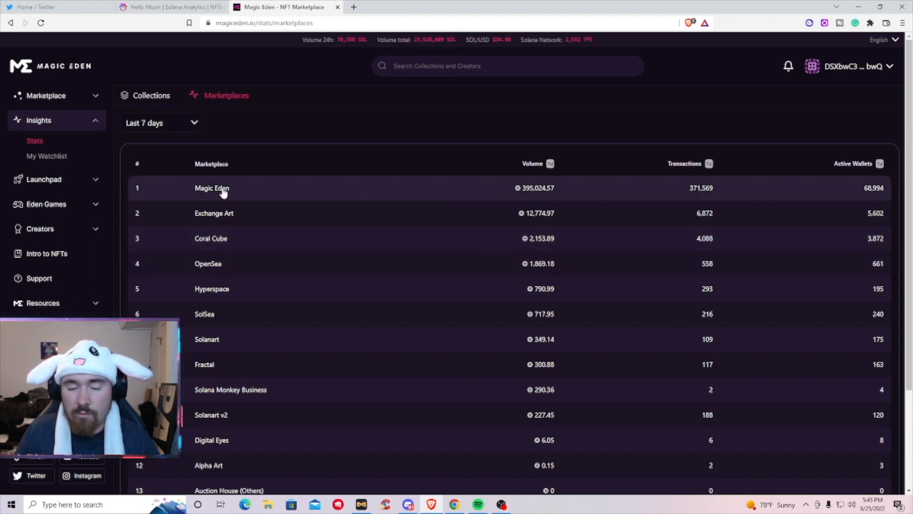
pyautogui.moveTo(251, 213)
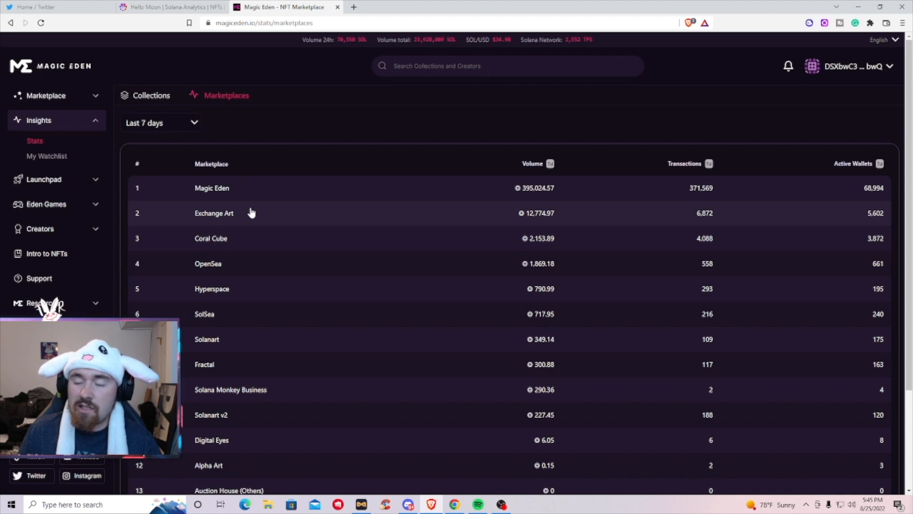
pyautogui.moveTo(233, 217)
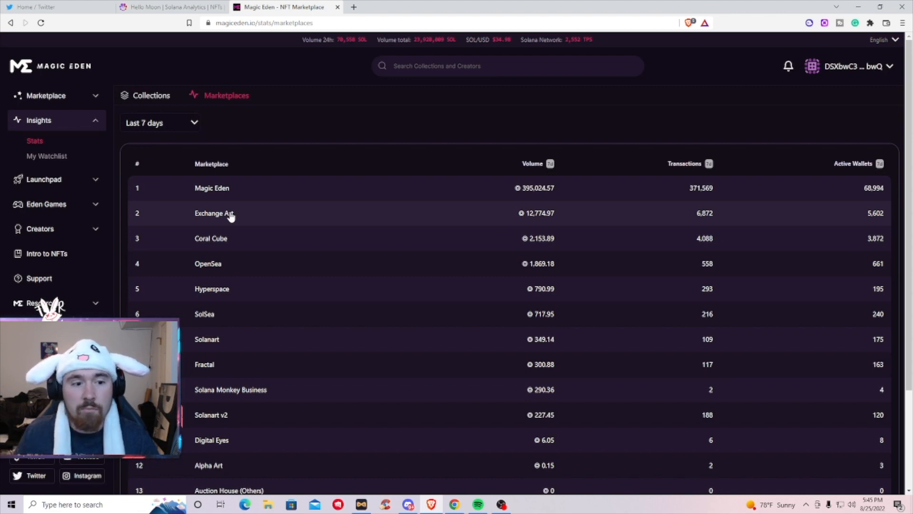
pyautogui.moveTo(219, 219)
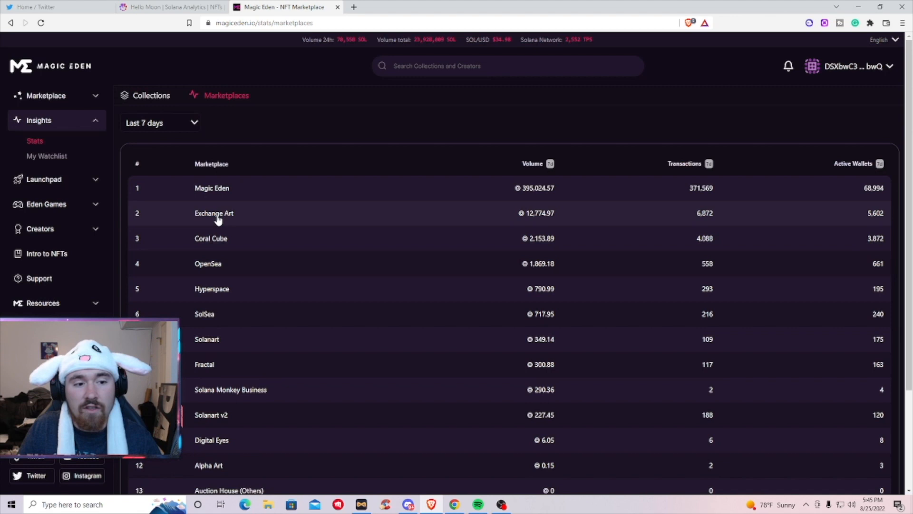
pyautogui.moveTo(220, 294)
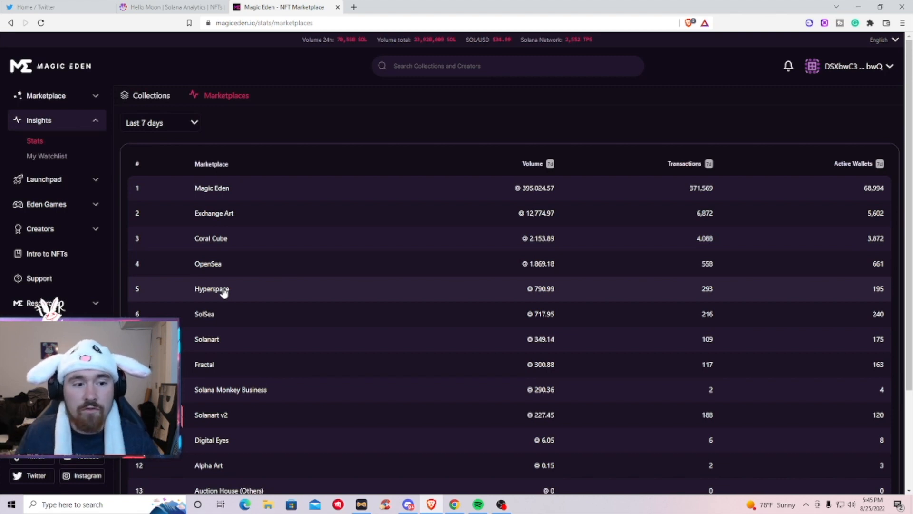
pyautogui.moveTo(219, 242)
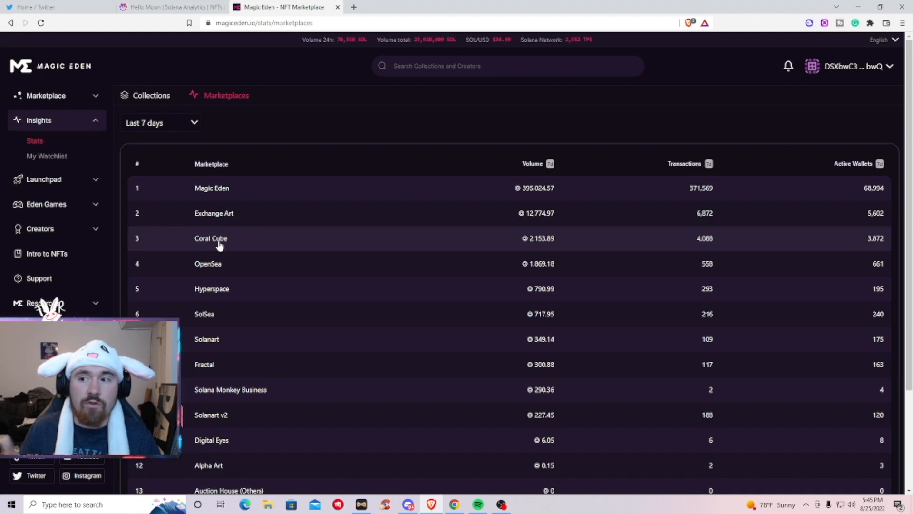
pyautogui.moveTo(64, 180)
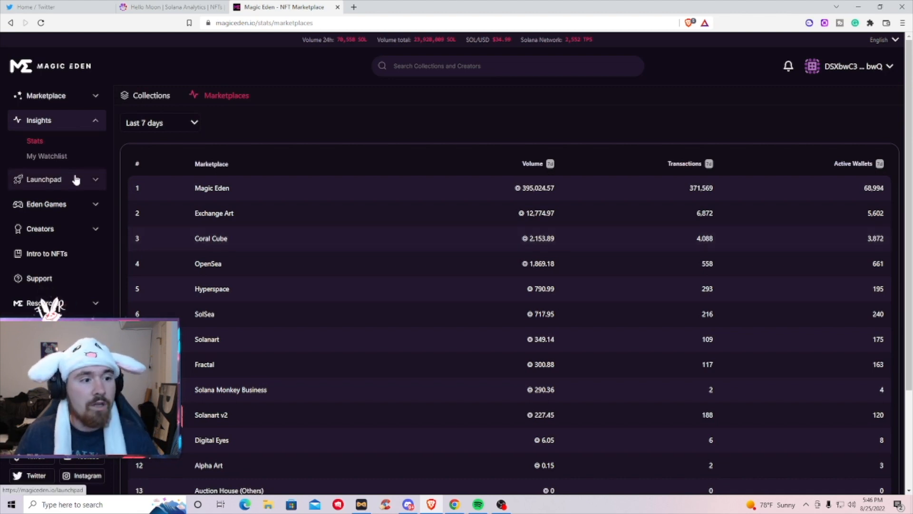
# Step: Show the Launchpad's live mints such as Soulofox Gen1 and BigFoot Town below the EZU feature
pyautogui.click(44, 179)
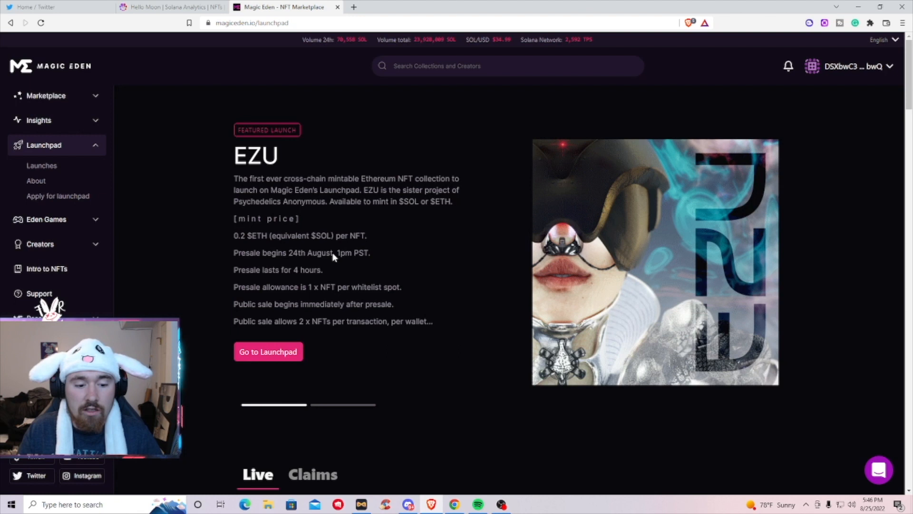
pyautogui.scroll(-3)
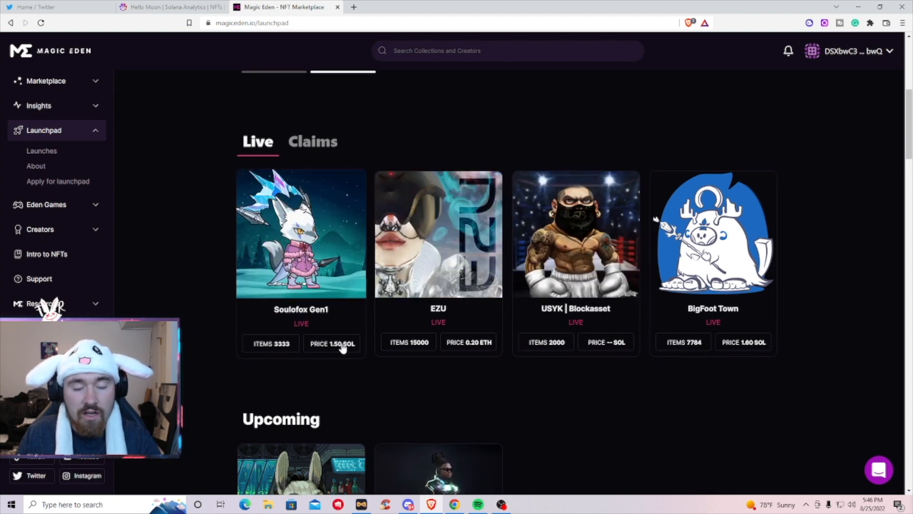
pyautogui.click(301, 234)
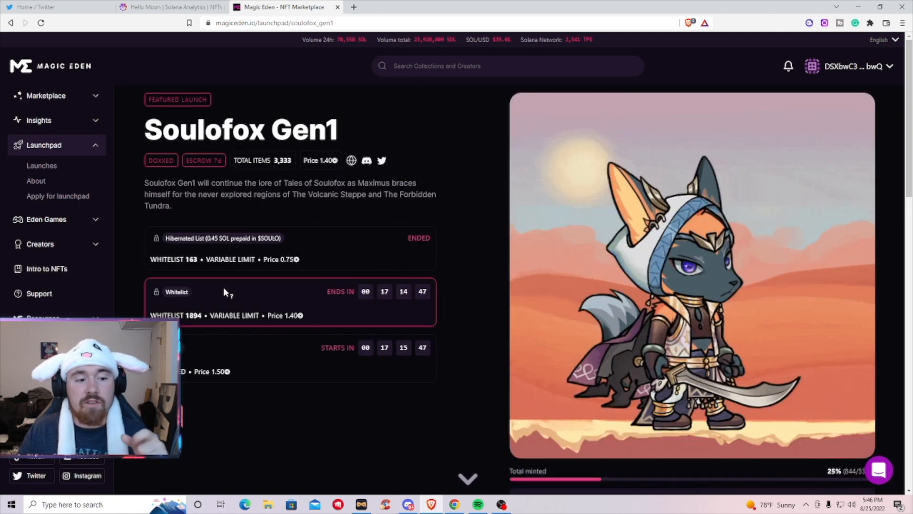
pyautogui.moveTo(177, 291)
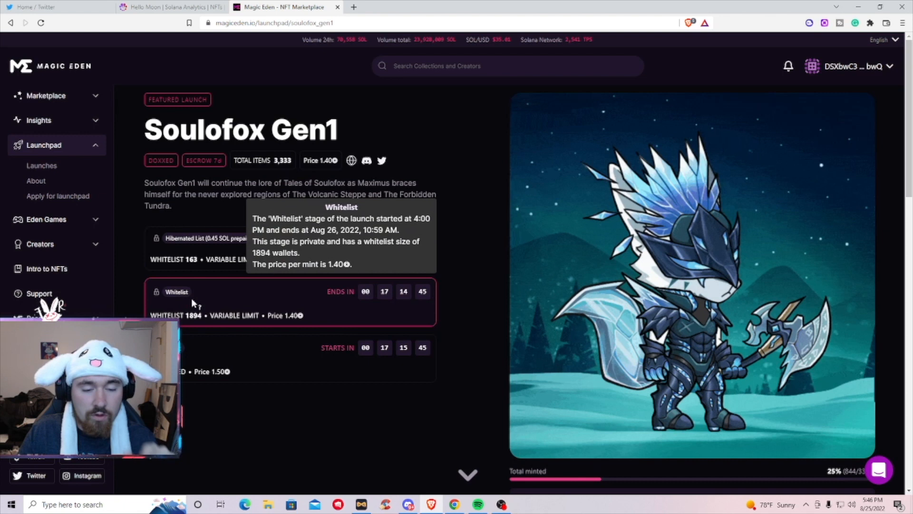
pyautogui.moveTo(387, 355)
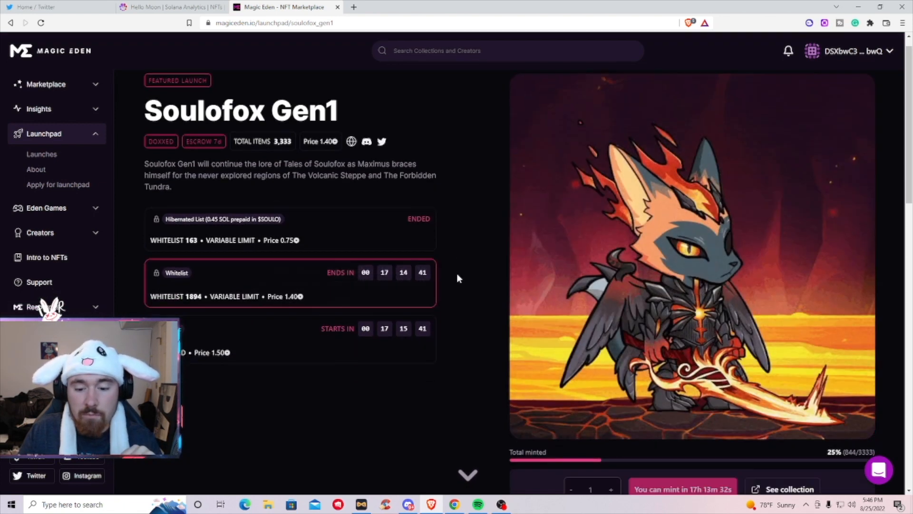
pyautogui.scroll(-3)
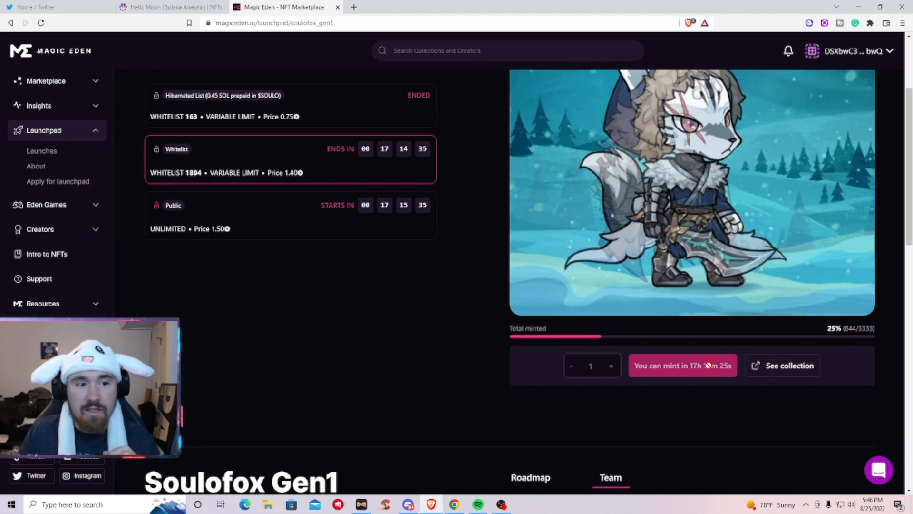
pyautogui.scroll(3)
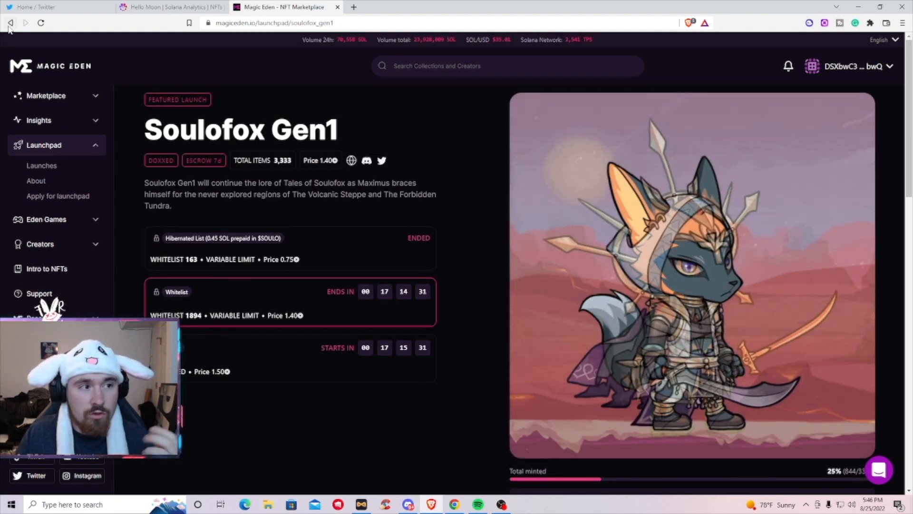
pyautogui.moveTo(9, 23)
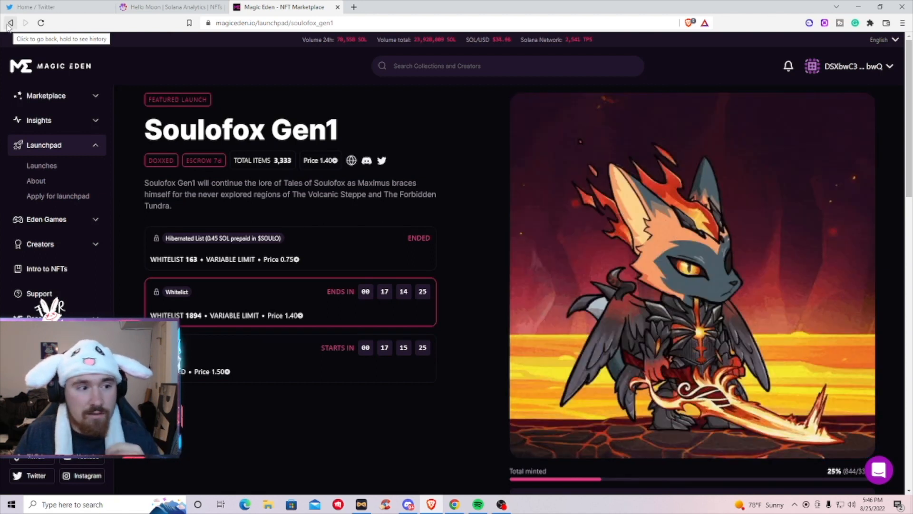
# Step: Return to the Launchpad overview and go to the Eden Games home featuring Tales of Soulofox
pyautogui.click(10, 22)
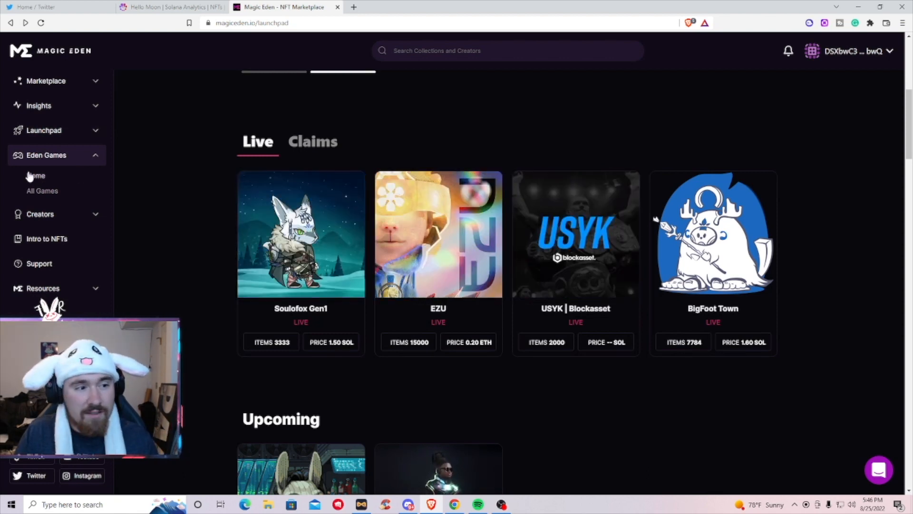
pyautogui.click(36, 175)
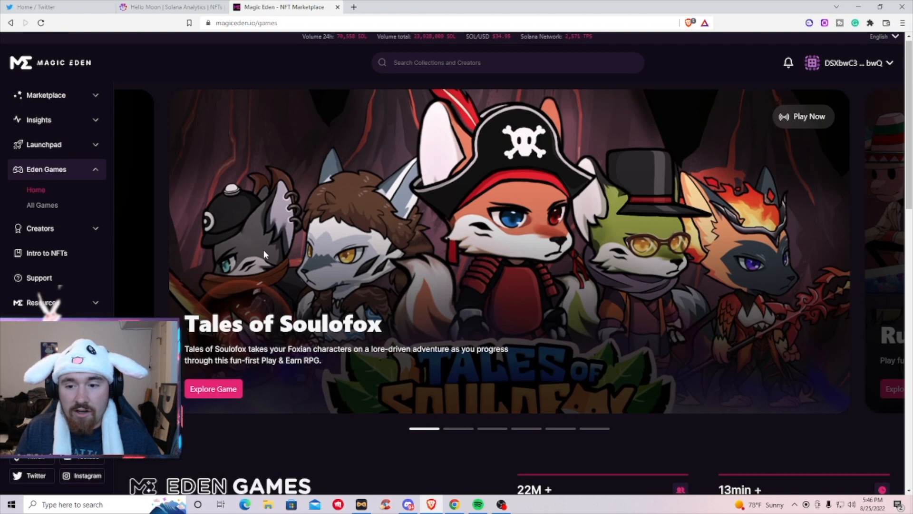
# Step: Browse the Play on ME, Partner Games and Recently Added game rows on the Eden Games page
pyautogui.scroll(-3)
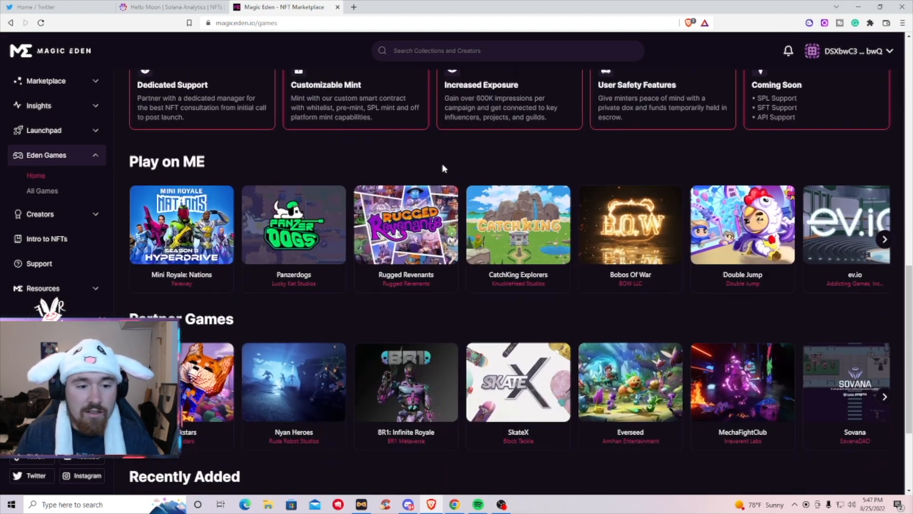
pyautogui.scroll(-3)
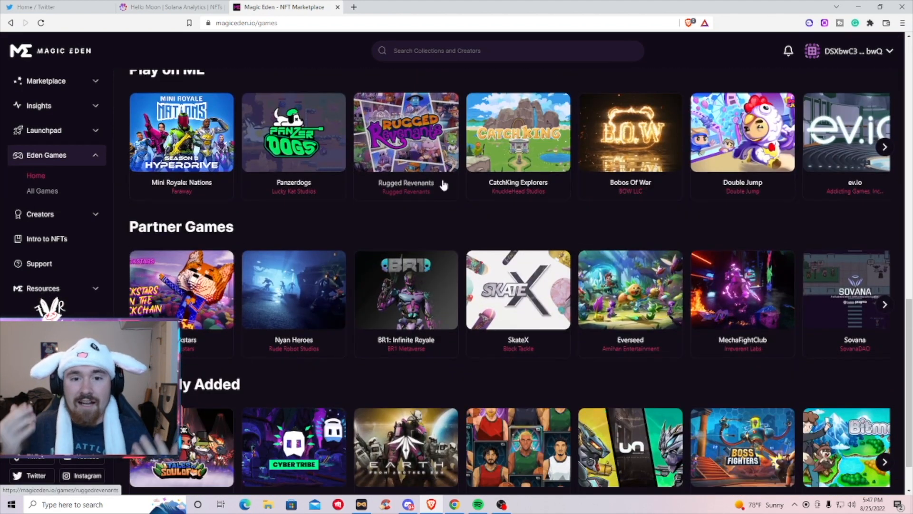
pyautogui.moveTo(743, 154)
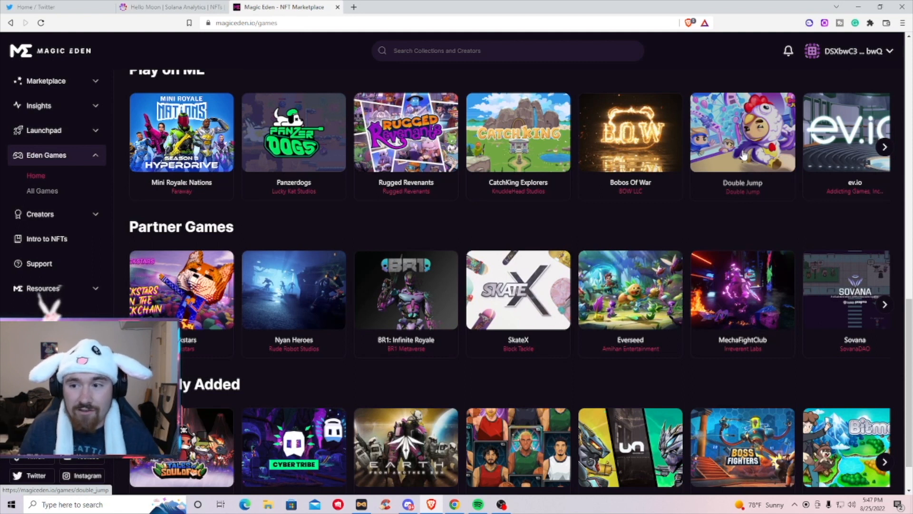
pyautogui.moveTo(748, 177)
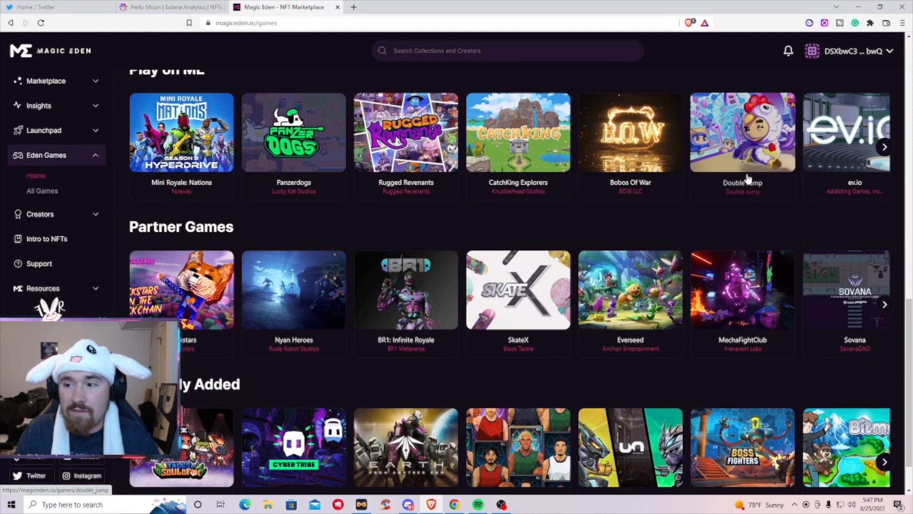
pyautogui.moveTo(569, 236)
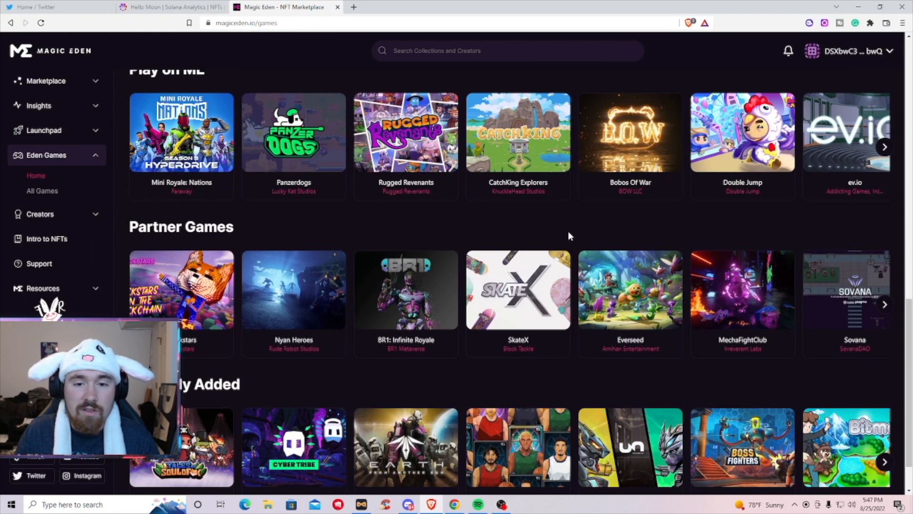
pyautogui.scroll(3)
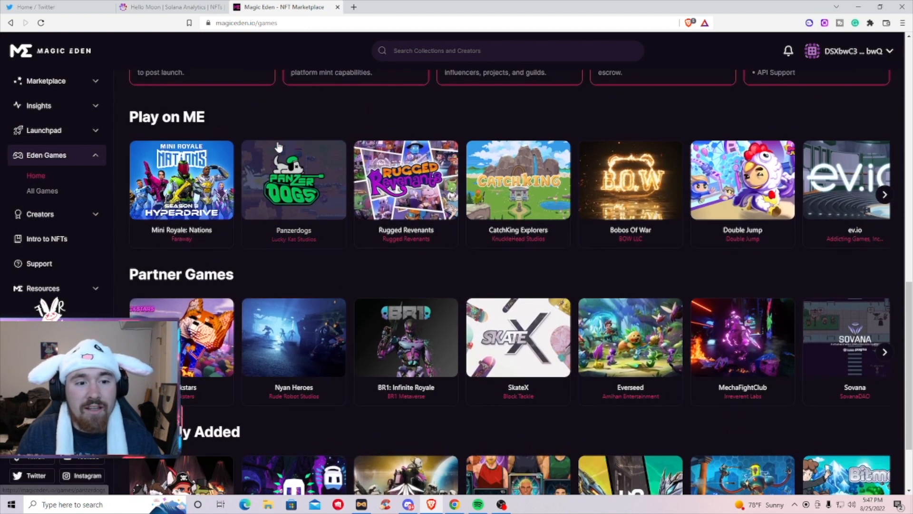
pyautogui.moveTo(307, 205)
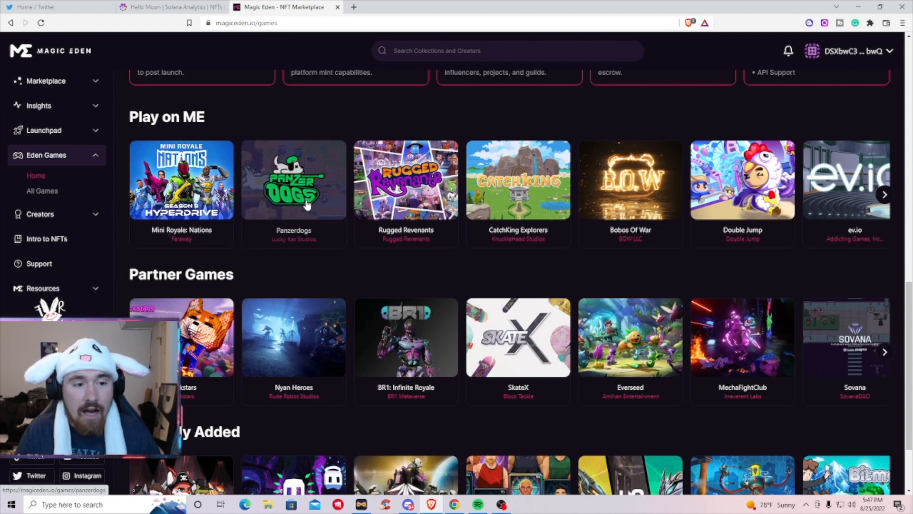
pyautogui.scroll(-3)
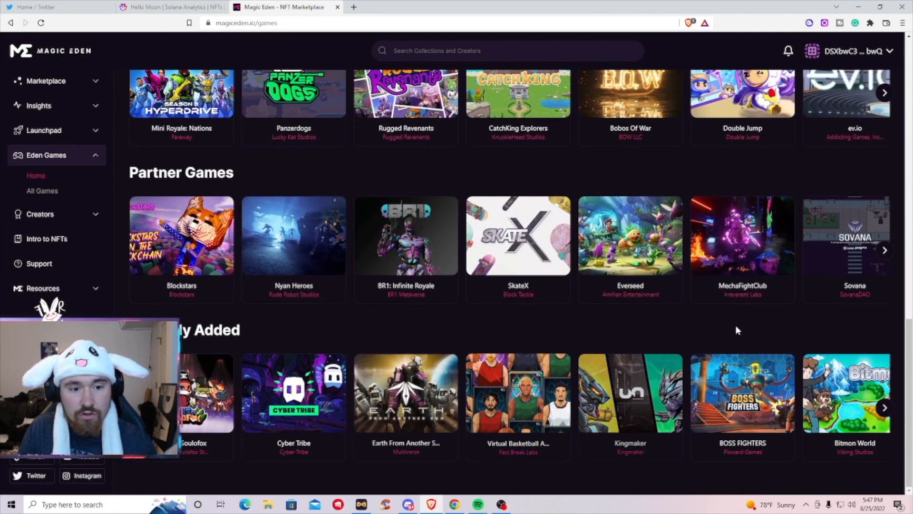
pyautogui.moveTo(461, 165)
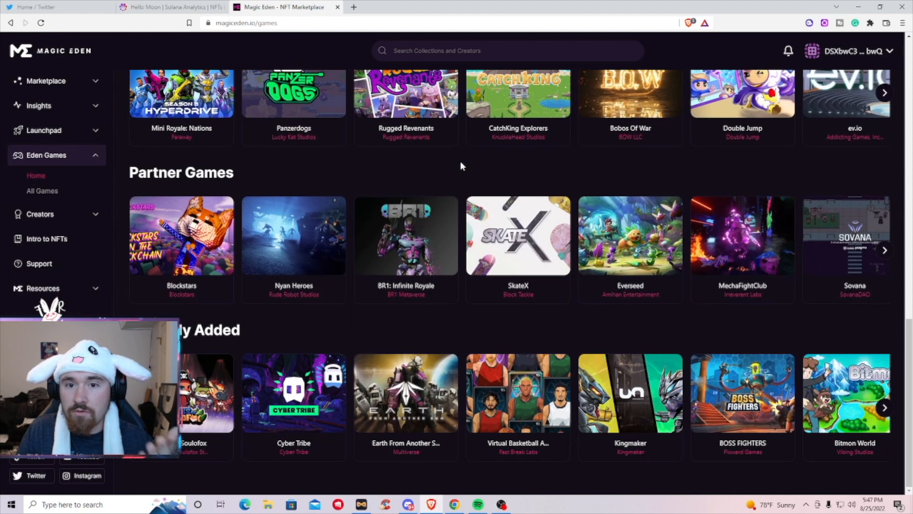
pyautogui.scroll(3)
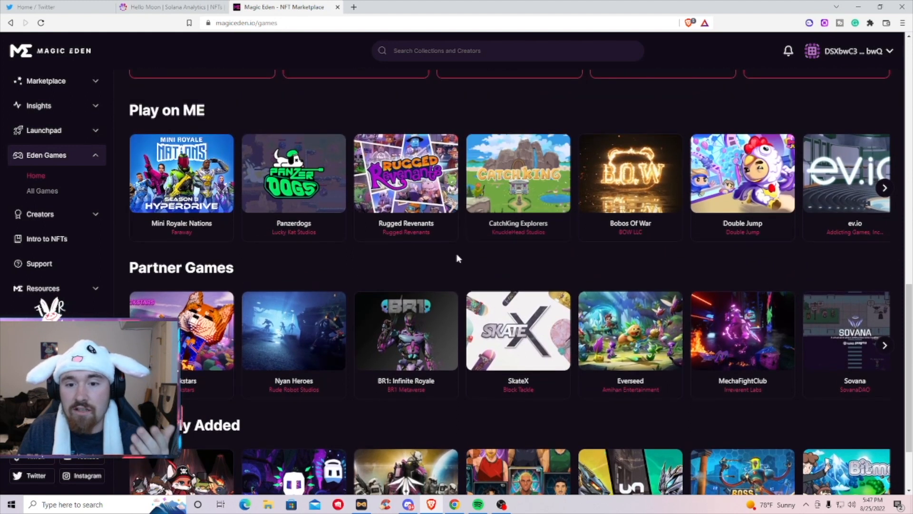
pyautogui.moveTo(459, 264)
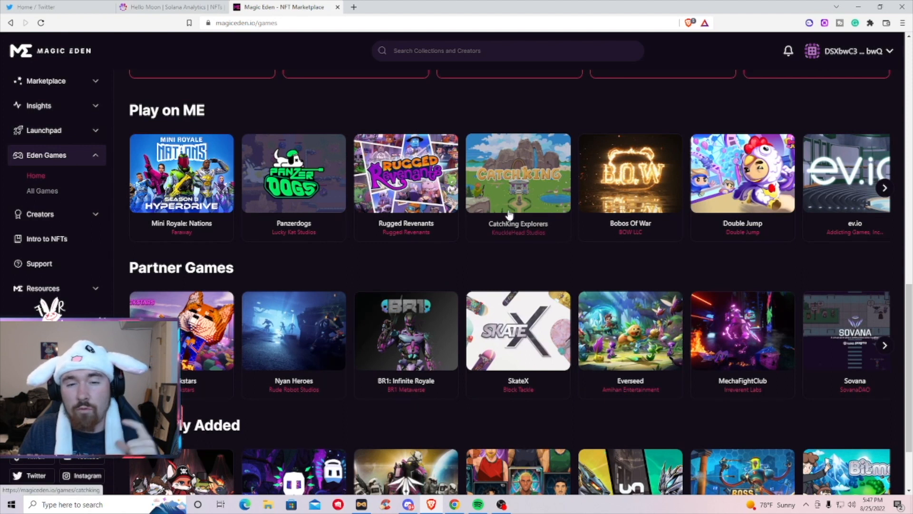
pyautogui.moveTo(480, 269)
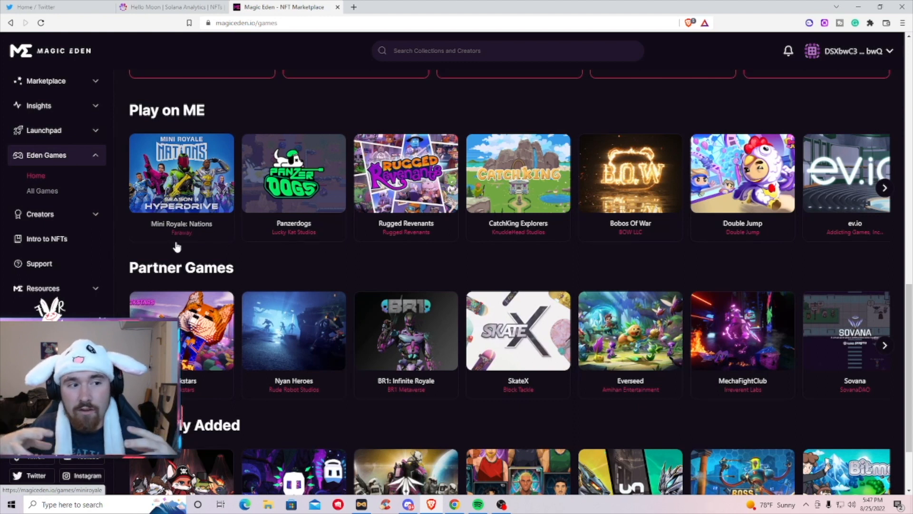
pyautogui.moveTo(136, 180)
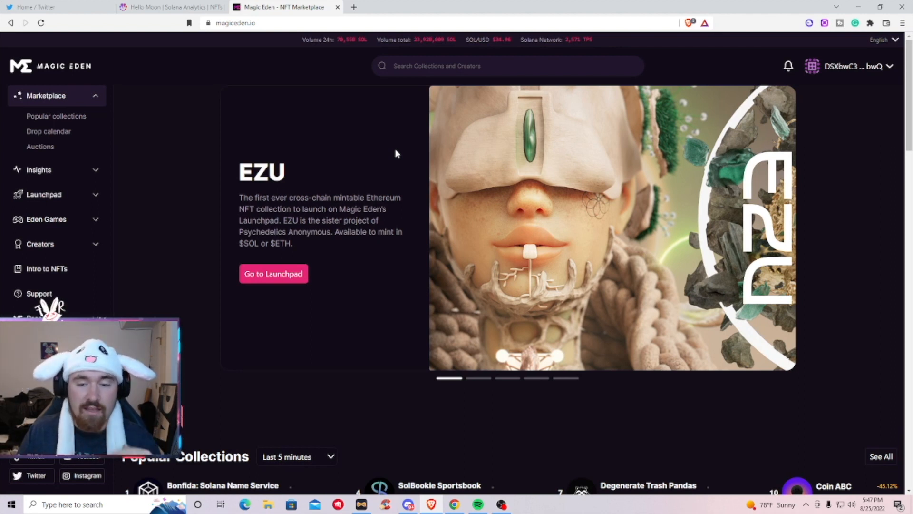
# Step: From the wallet menu (main 0.13, bidding 0.00), go to the wallet's profile page
pyautogui.scroll(-3)
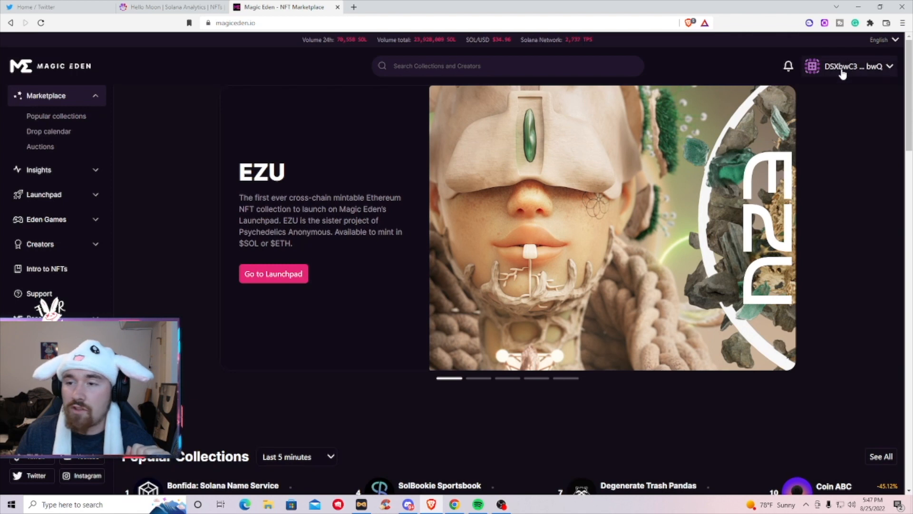
pyautogui.click(857, 66)
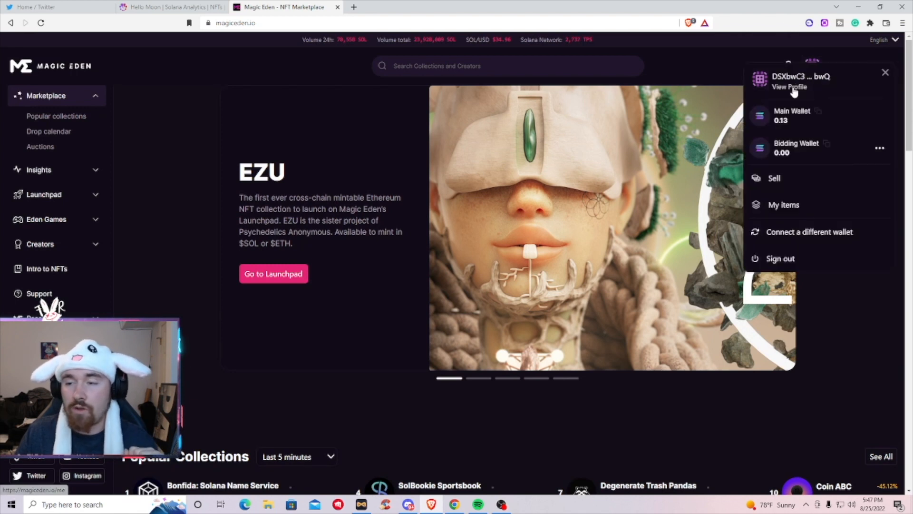
pyautogui.moveTo(790, 91)
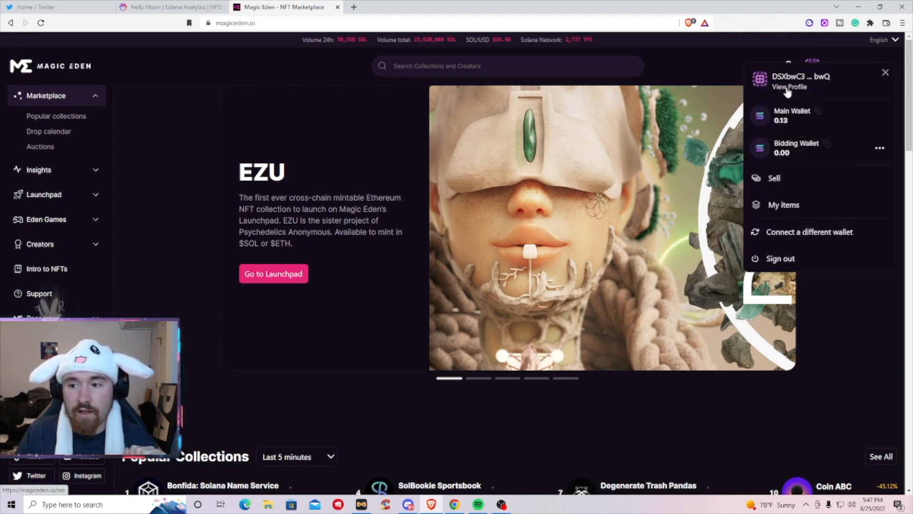
pyautogui.click(790, 87)
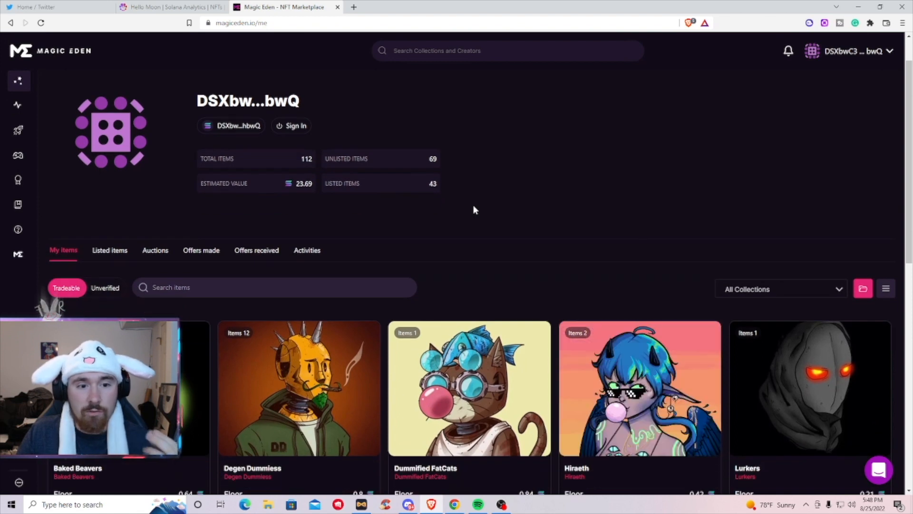
# Step: Browse the My items grid showing owned collections like Degen Dummiess, FatCats, Hiraeth and Lurkers
pyautogui.scroll(-3)
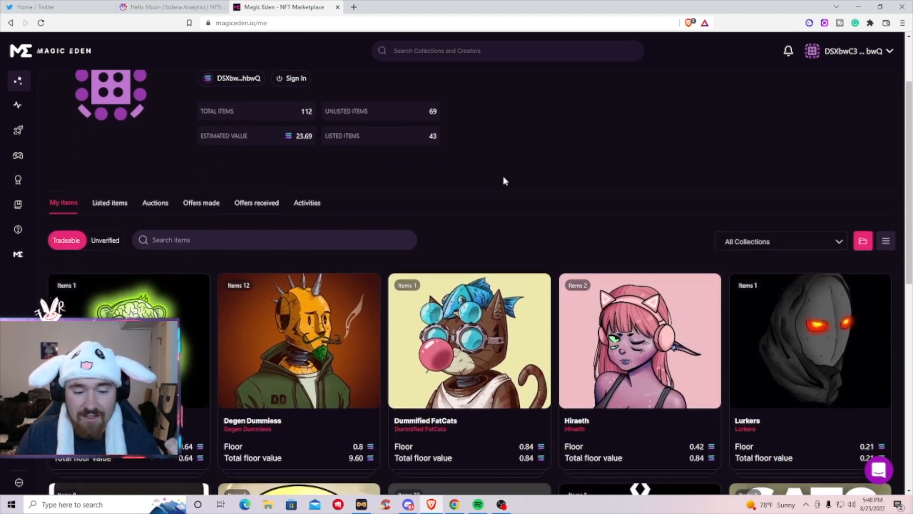
pyautogui.scroll(-3)
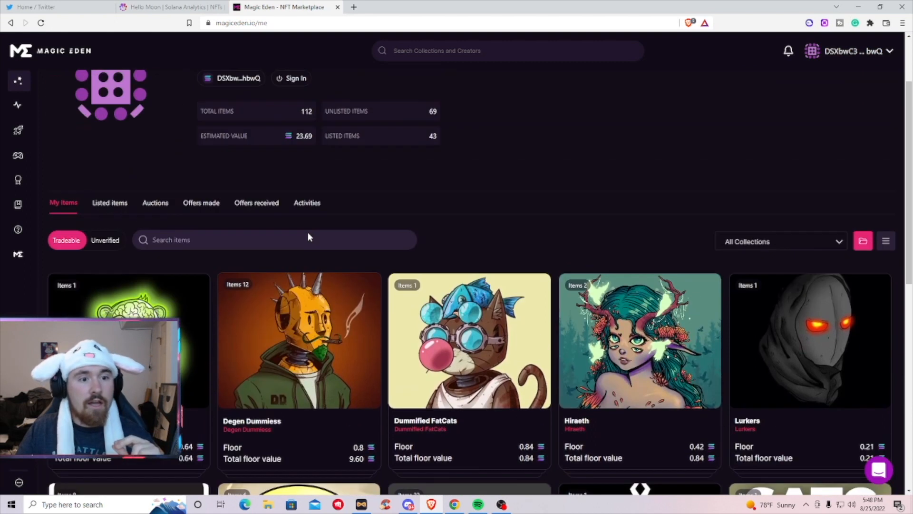
pyautogui.scroll(3)
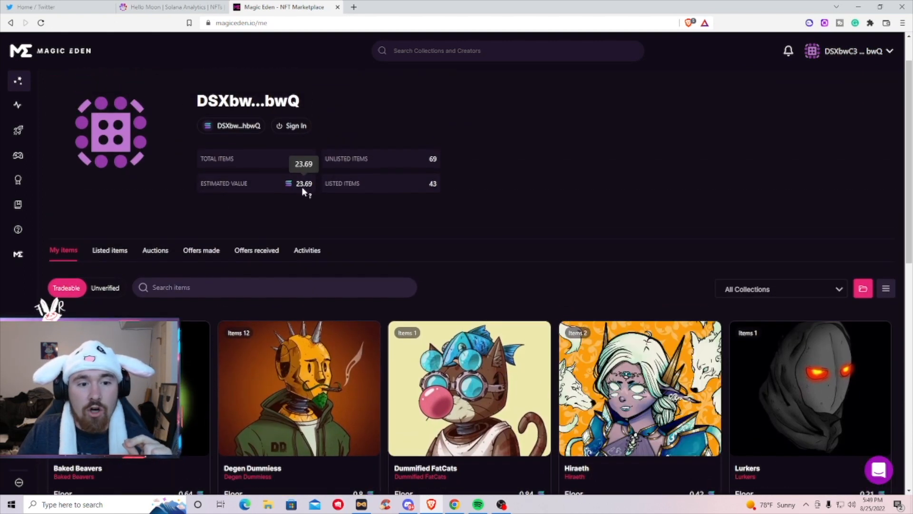
pyautogui.moveTo(291, 213)
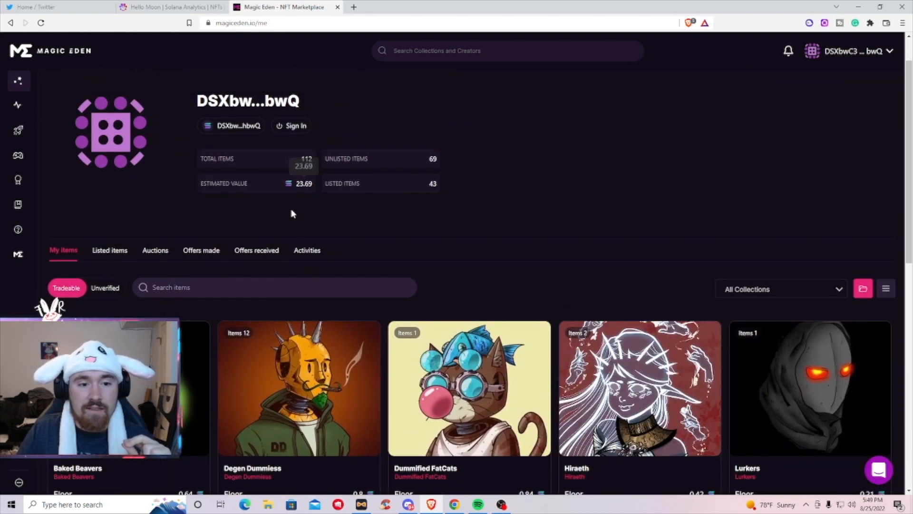
pyautogui.scroll(-3)
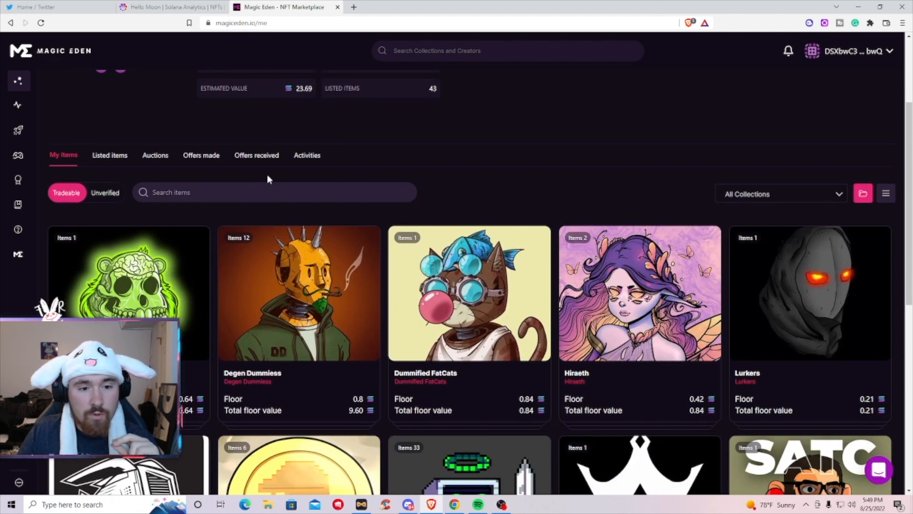
pyautogui.moveTo(97, 170)
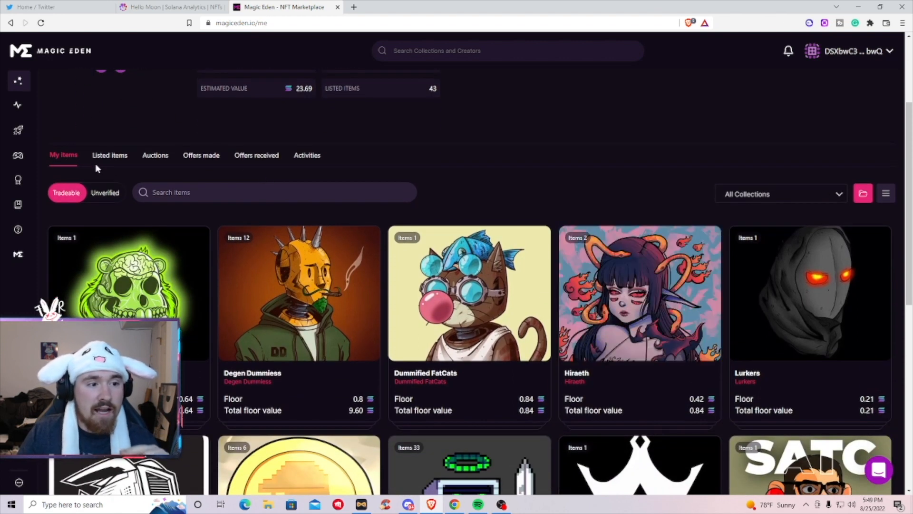
# Step: Review the Listed tab's collections such as Classee Monkee, Yokai Degens and Zalez
pyautogui.click(109, 156)
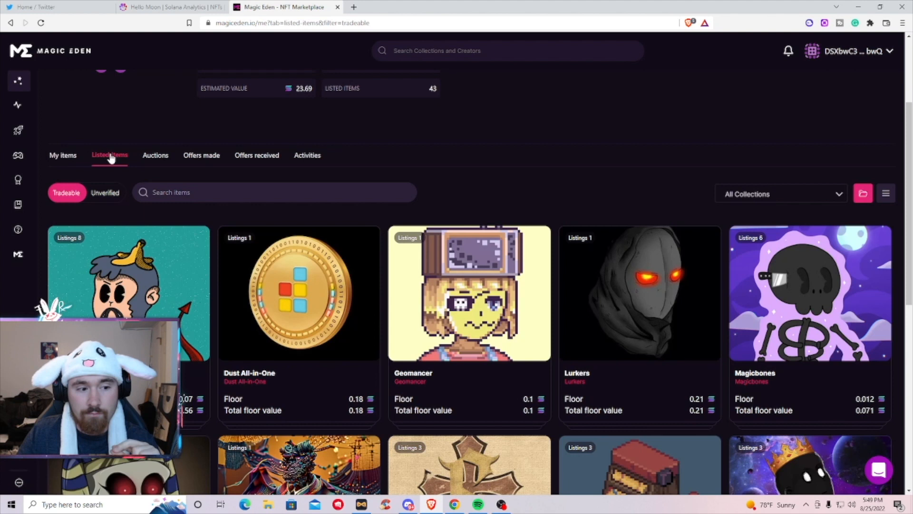
pyautogui.scroll(-3)
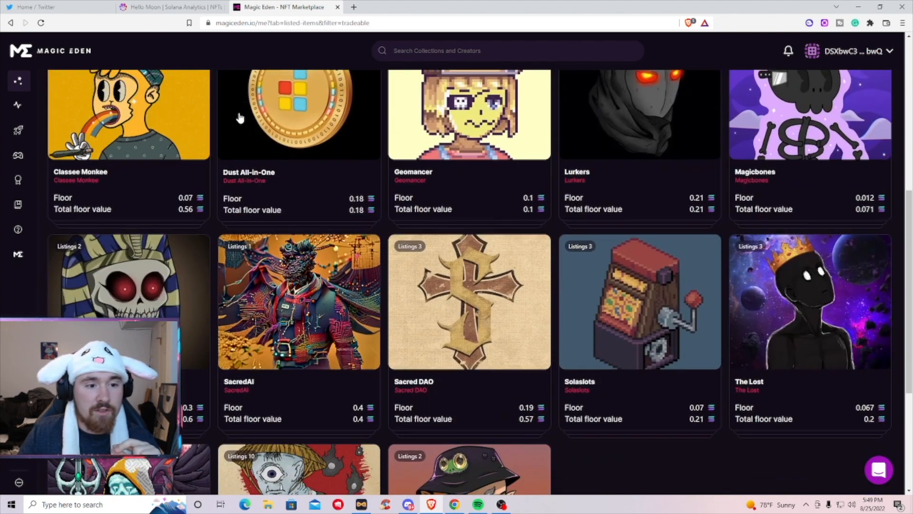
pyautogui.scroll(-3)
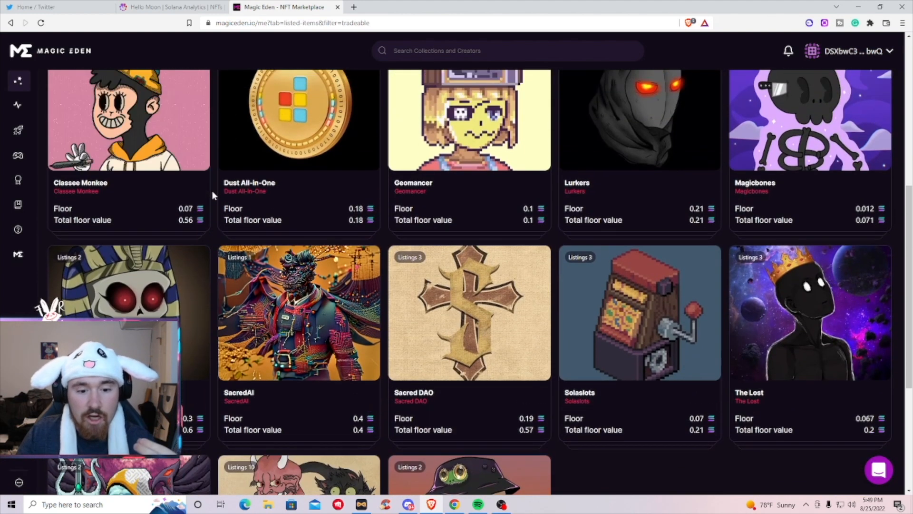
pyautogui.scroll(3)
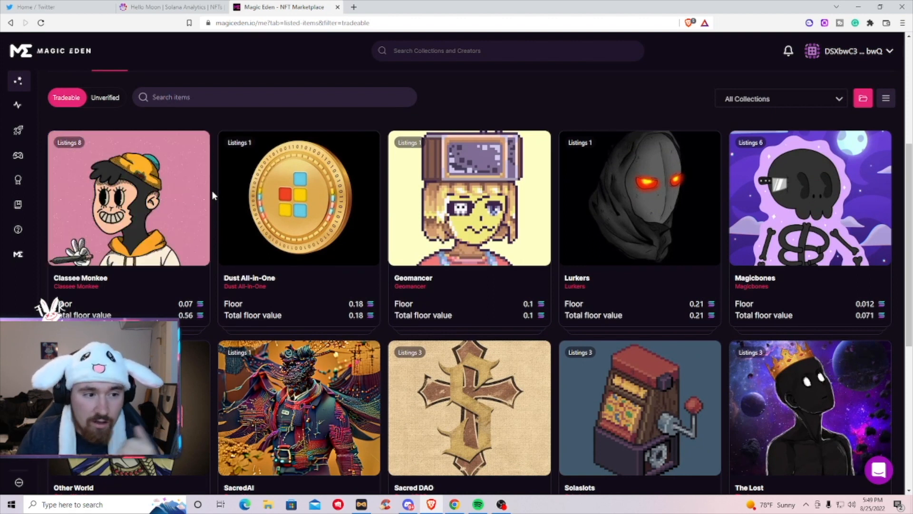
pyautogui.scroll(-3)
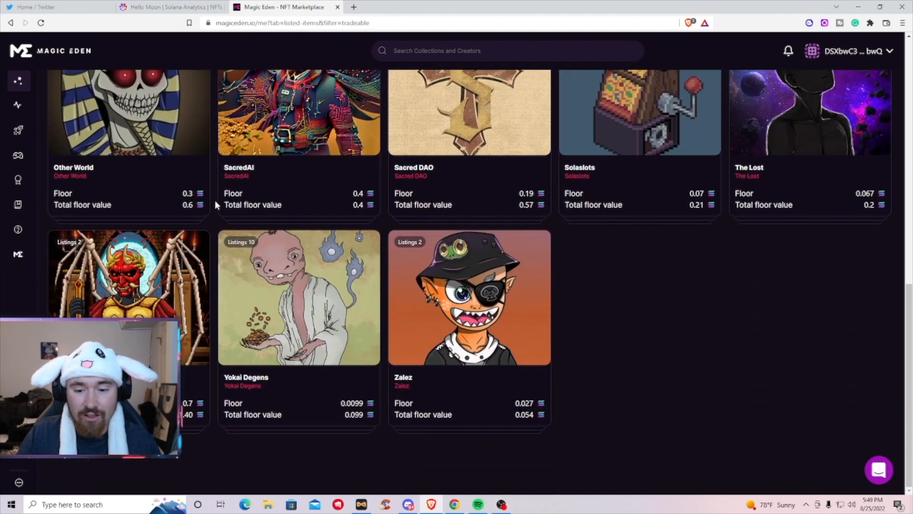
pyautogui.scroll(3)
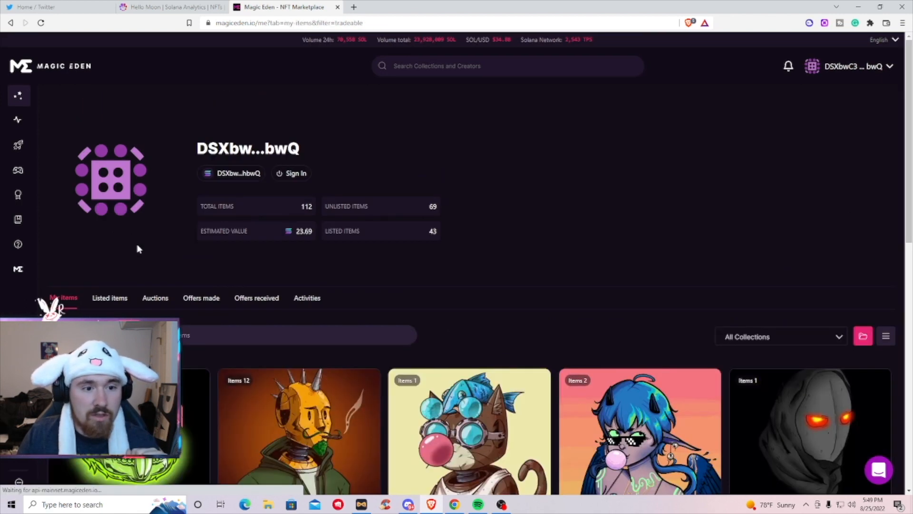
# Step: Show the Pixel Bots collection grid with Buy now items sorted Price: Low to high
pyautogui.click(508, 65)
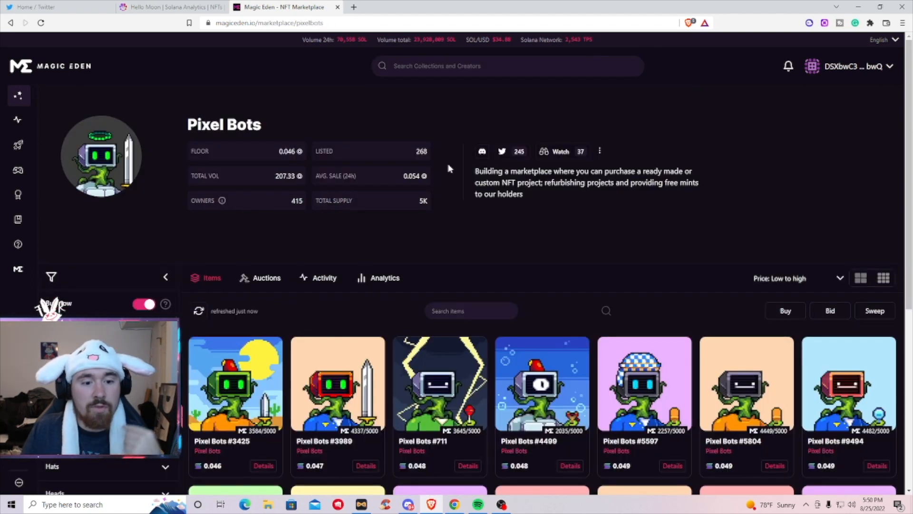
pyautogui.scroll(-3)
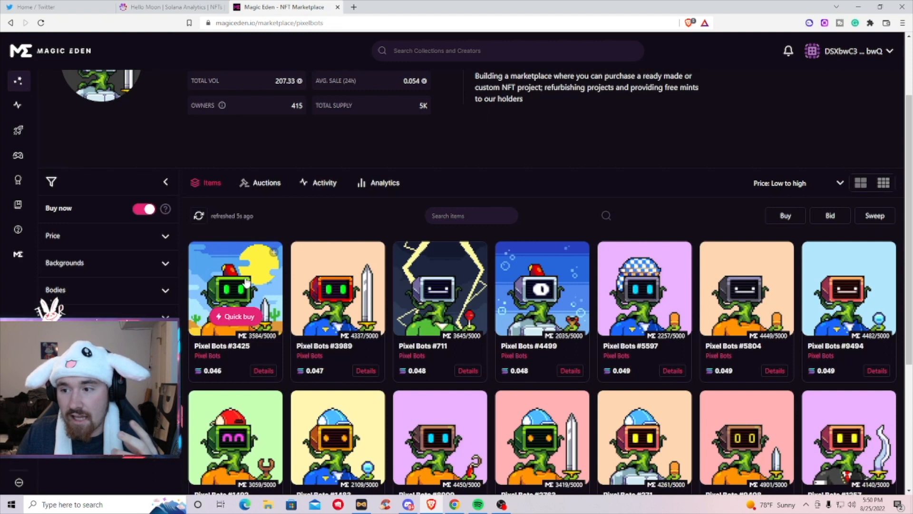
pyautogui.moveTo(708, 151)
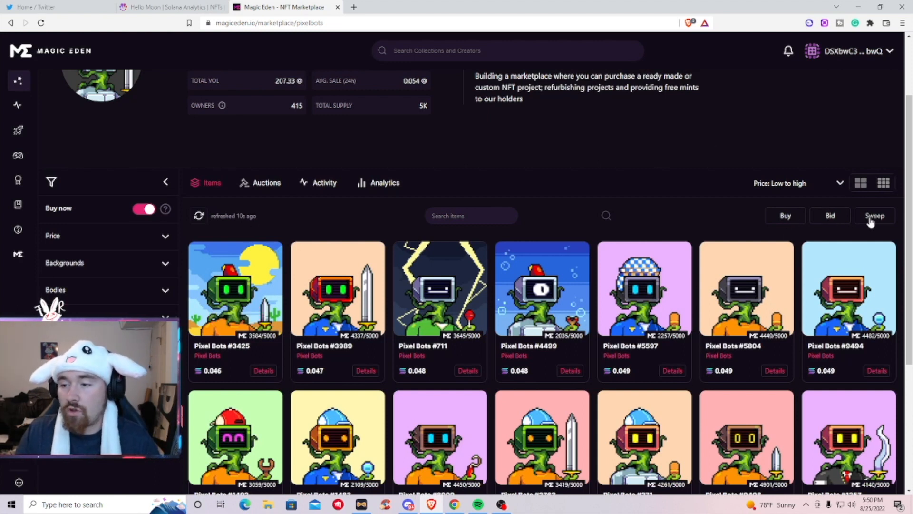
# Step: Add Pixel Bots #3425 to the cart in Buy mode and start the 0.046 SOL purchase
pyautogui.click(829, 216)
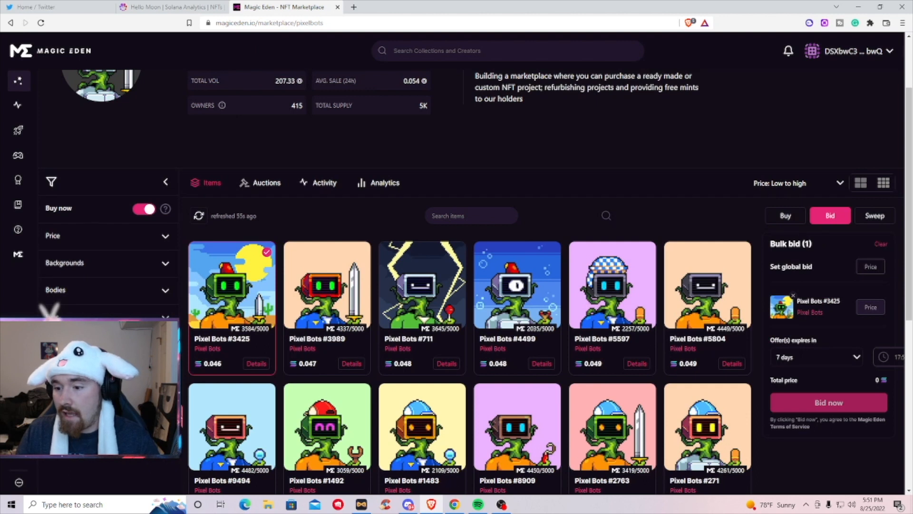
pyautogui.moveTo(785, 216)
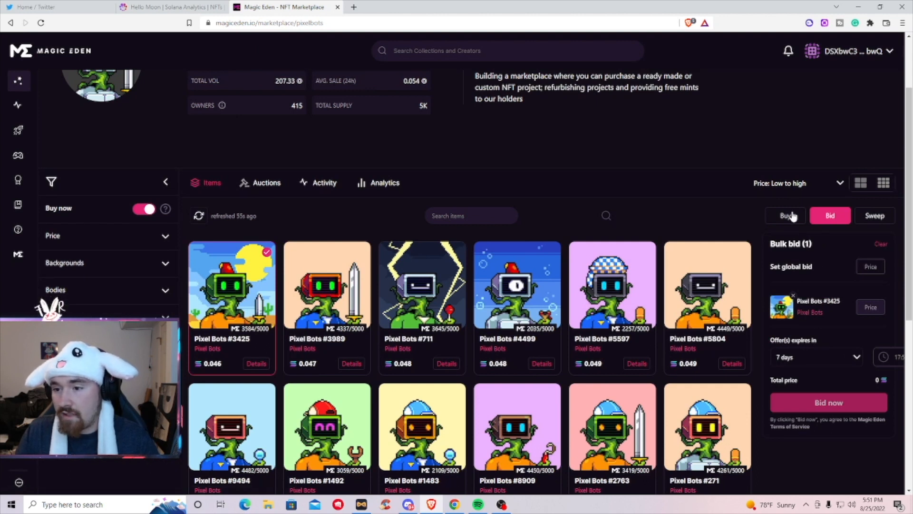
pyautogui.click(785, 216)
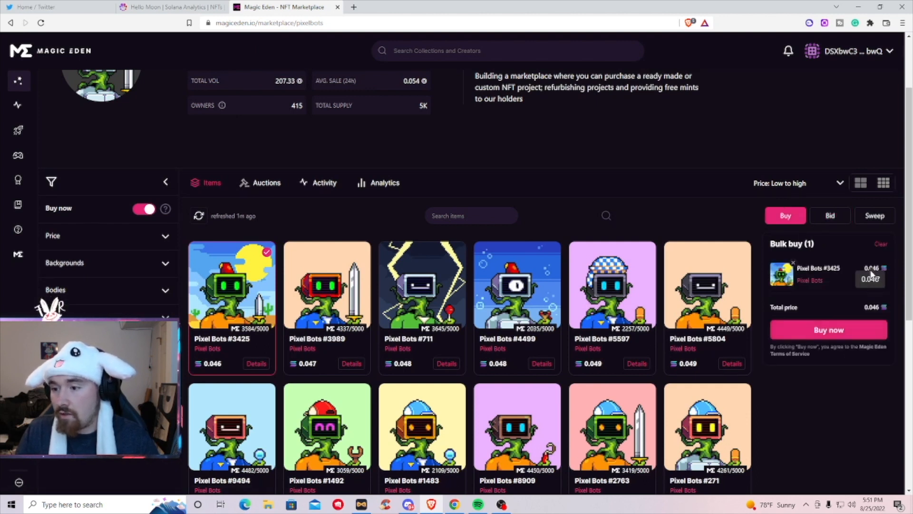
pyautogui.moveTo(712, 171)
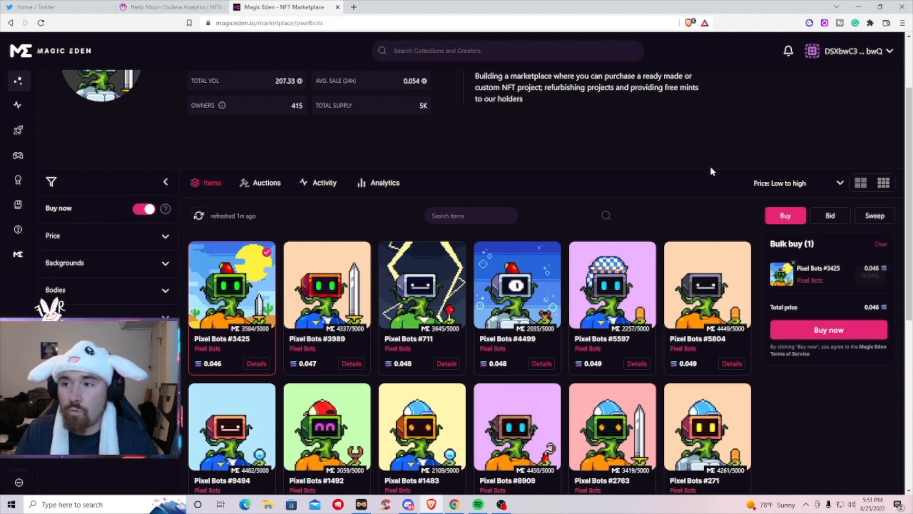
pyautogui.moveTo(791, 345)
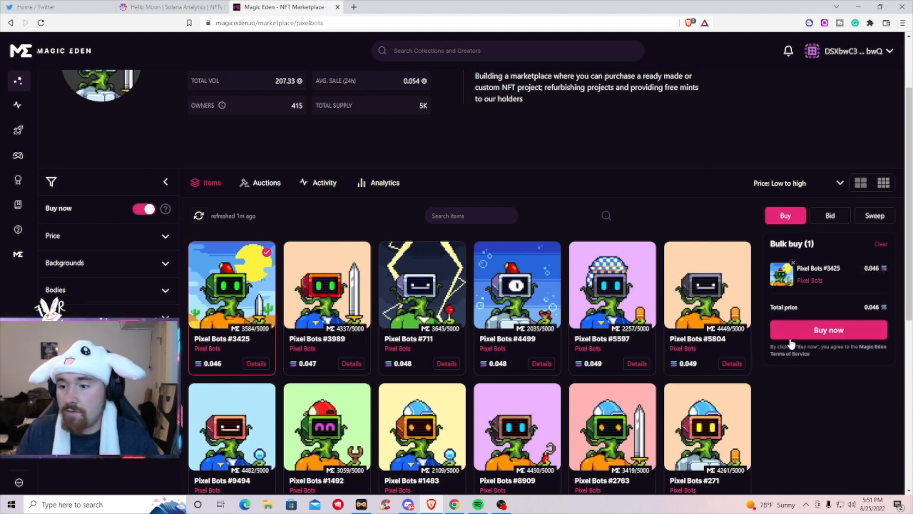
pyautogui.click(828, 329)
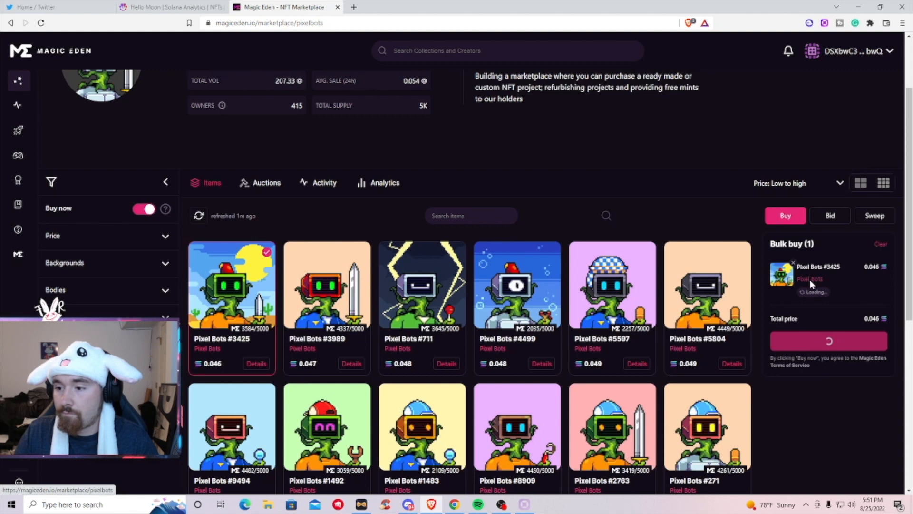
# Step: Approve the purchase in the Glow wallet and clear the cart afterwards
pyautogui.click(828, 340)
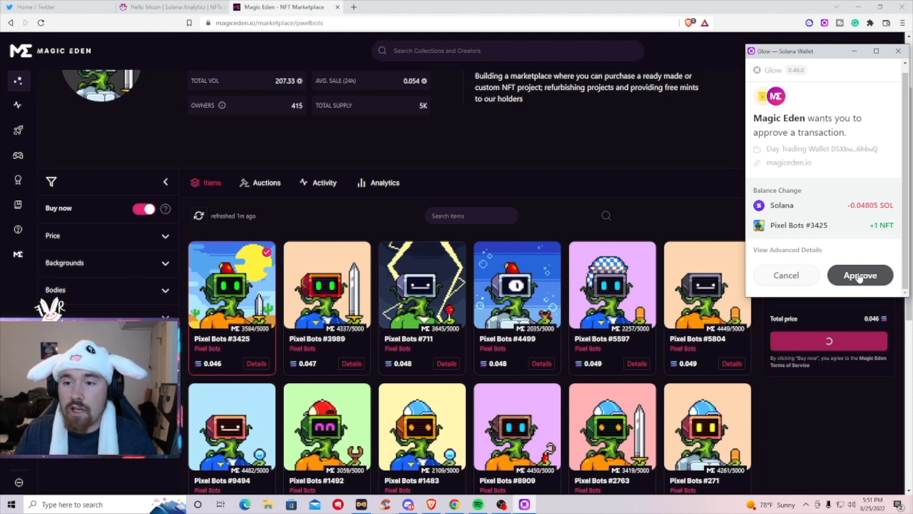
pyautogui.click(860, 275)
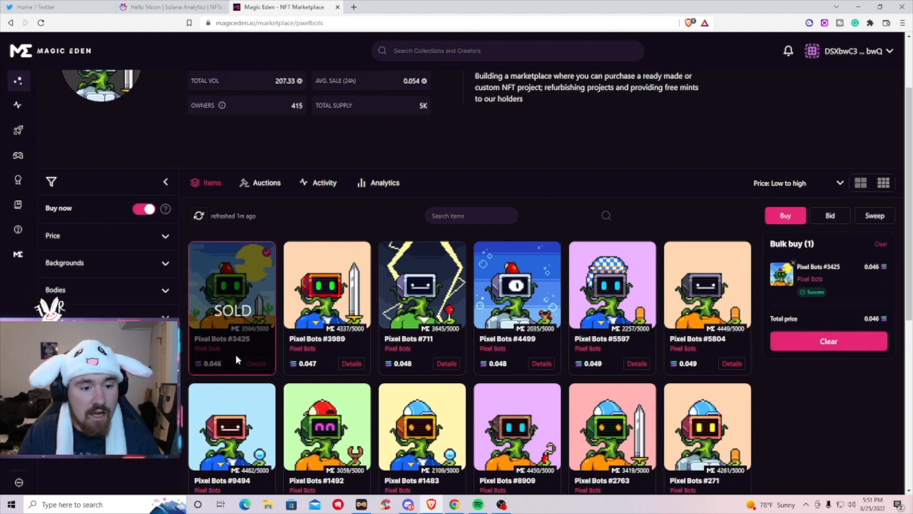
pyautogui.moveTo(412, 149)
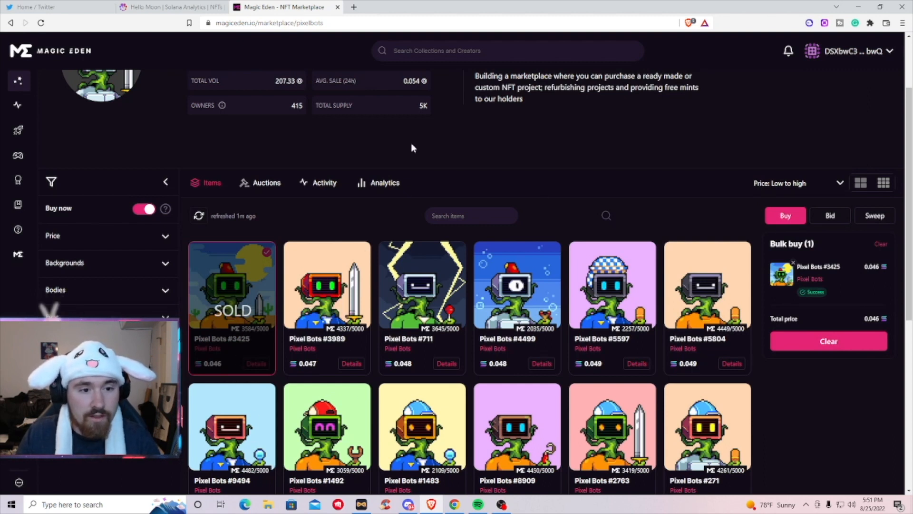
pyautogui.click(829, 341)
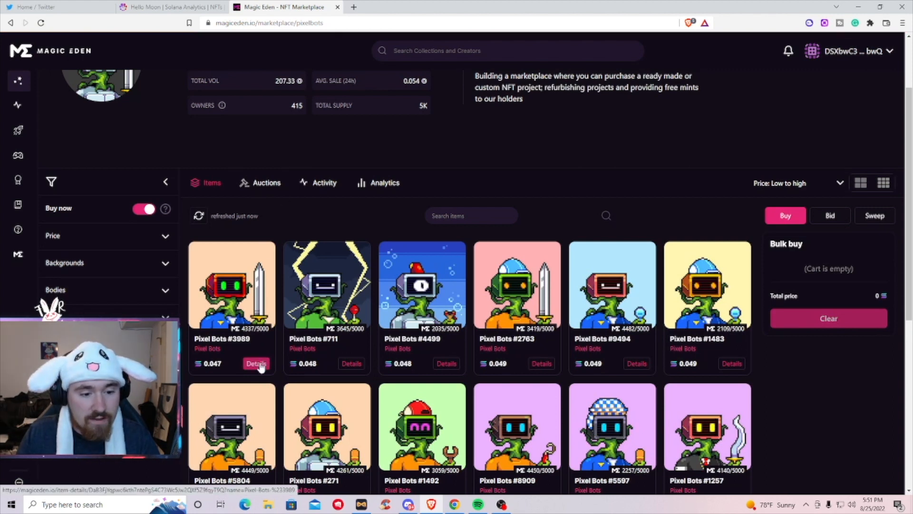
# Step: Submit a 0.032 SOL offer on Pixel Bots #3989 and approve it in Glow
pyautogui.click(256, 362)
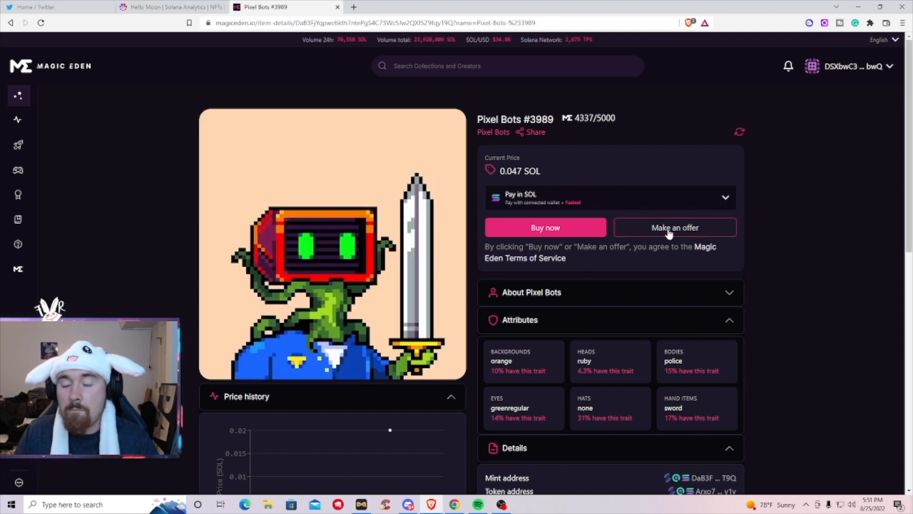
pyautogui.click(674, 227)
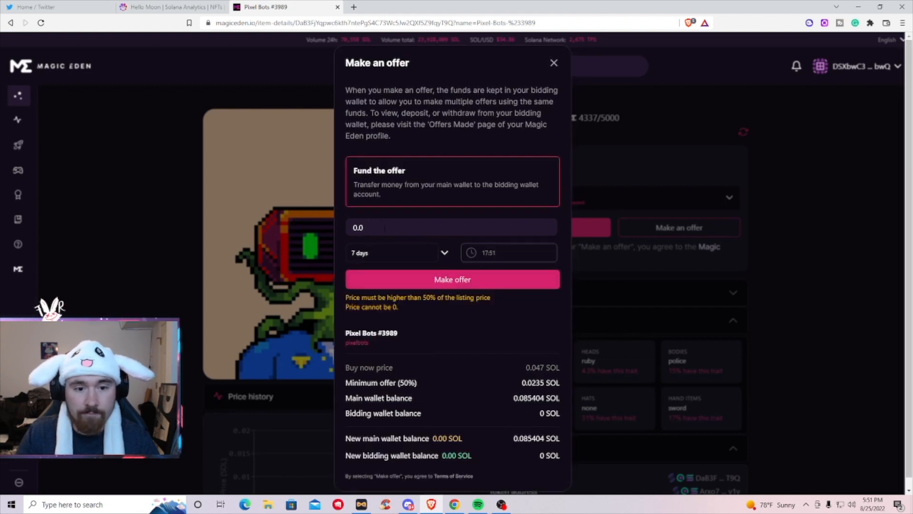
pyautogui.write('0.032')
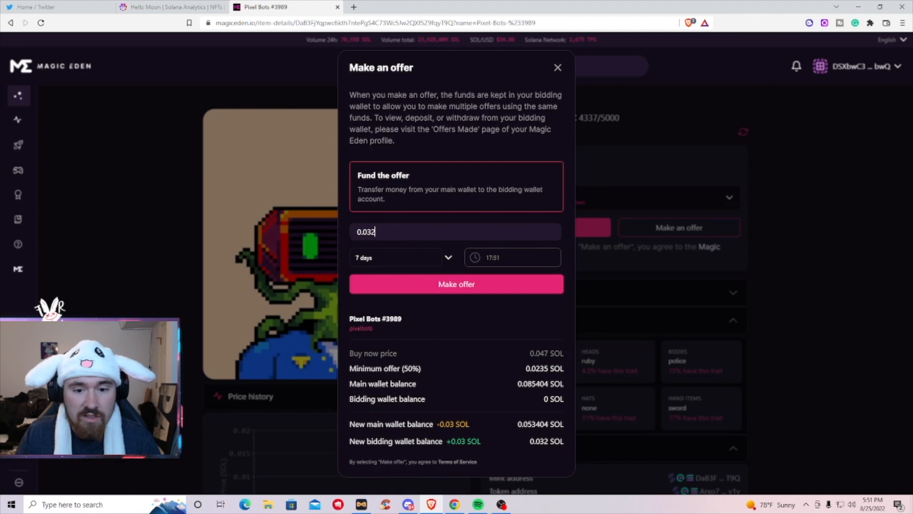
pyautogui.moveTo(375, 261)
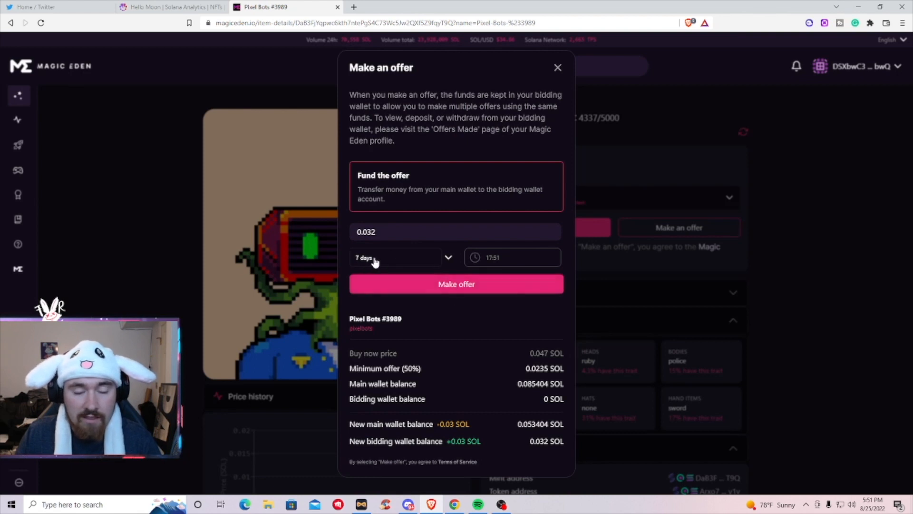
pyautogui.moveTo(460, 283)
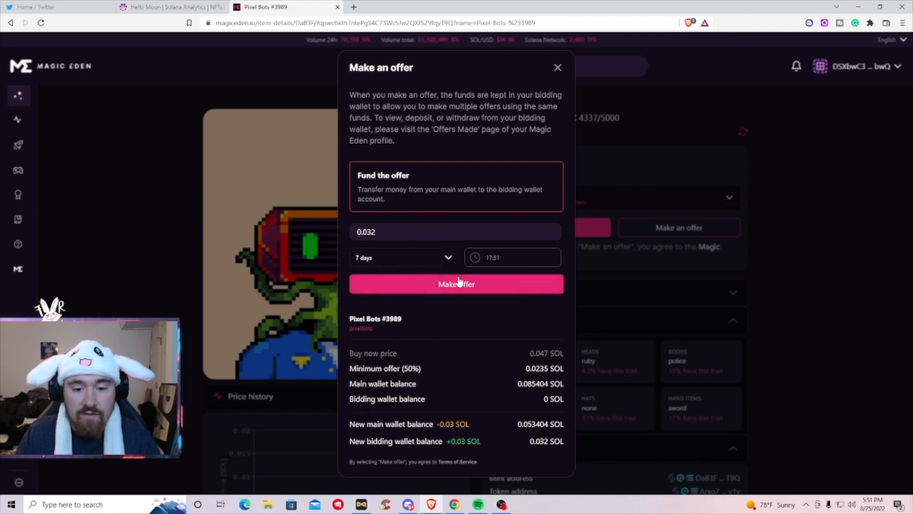
pyautogui.click(456, 283)
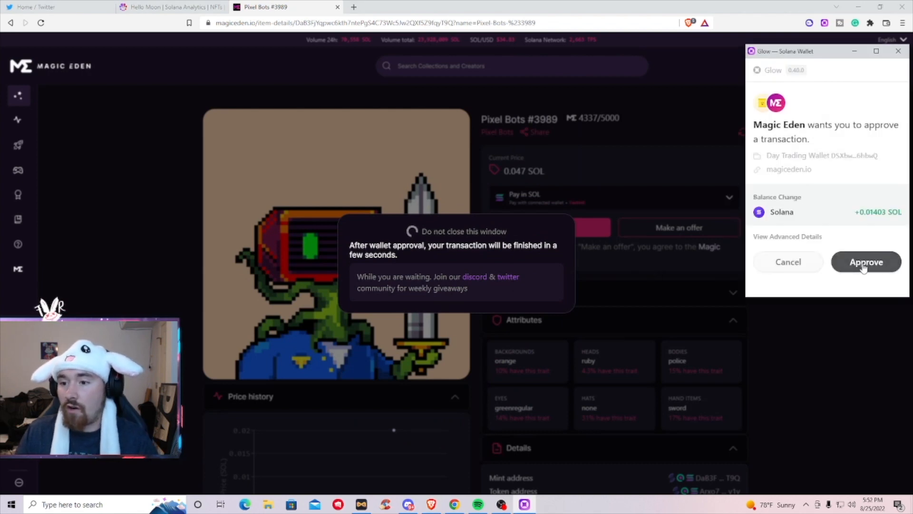
pyautogui.click(866, 261)
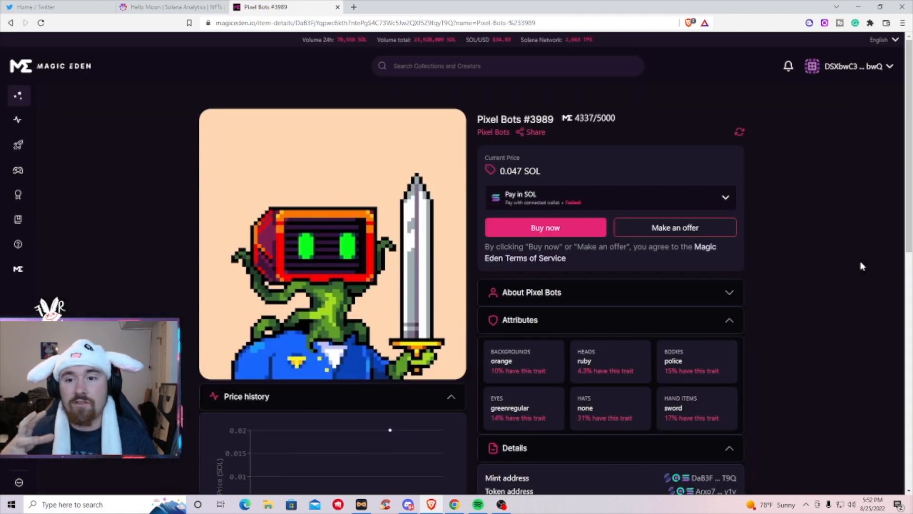
# Step: Reveal the Pay in ETH and credit card (Crossmint) options for Pixel Bots #3989
pyautogui.click(674, 228)
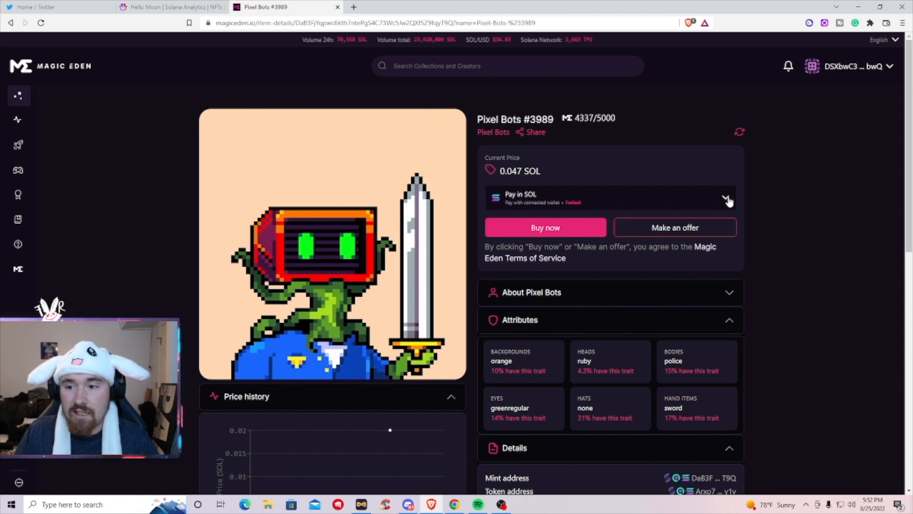
pyautogui.click(727, 198)
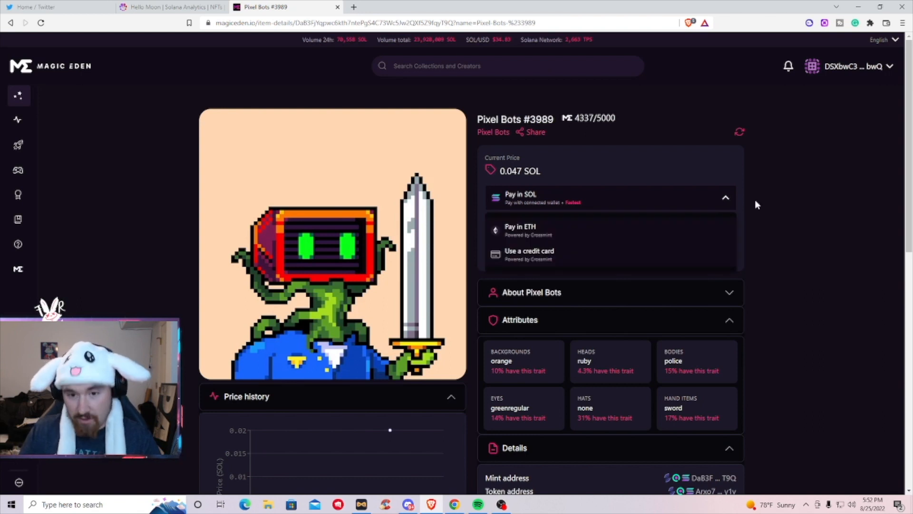
pyautogui.moveTo(518, 230)
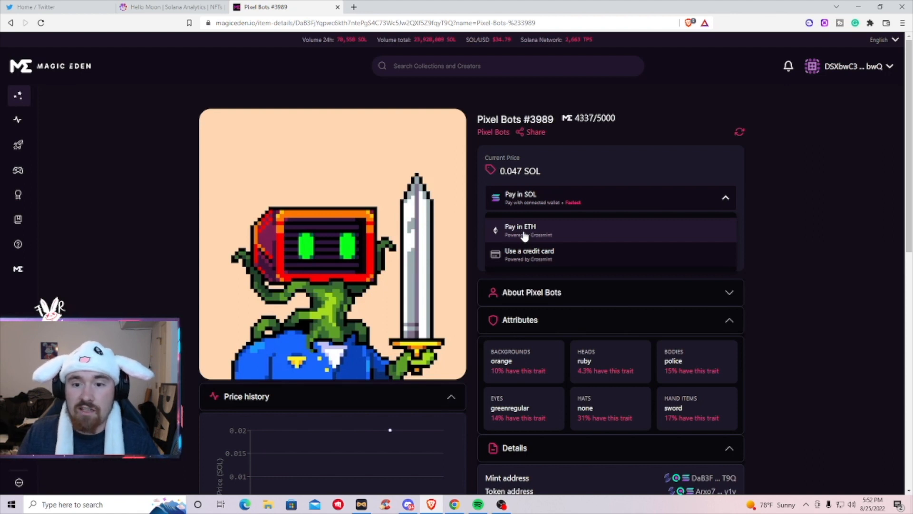
pyautogui.moveTo(529, 255)
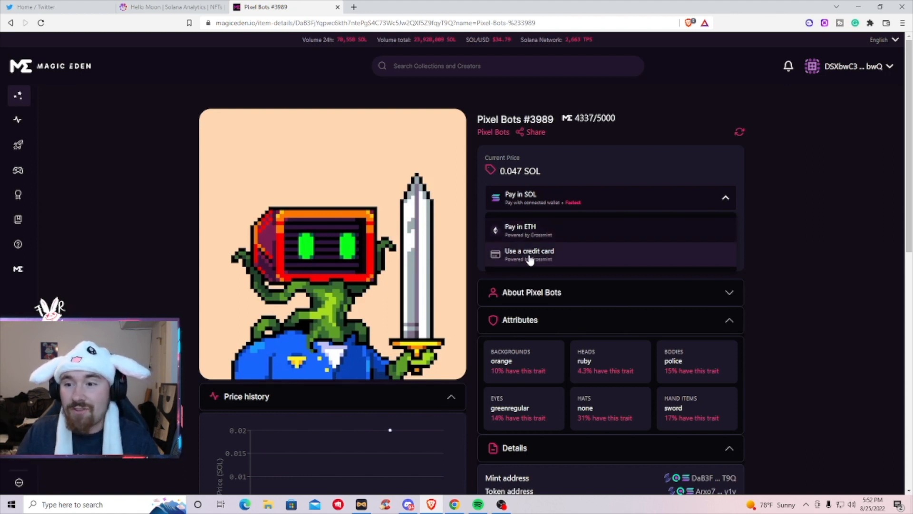